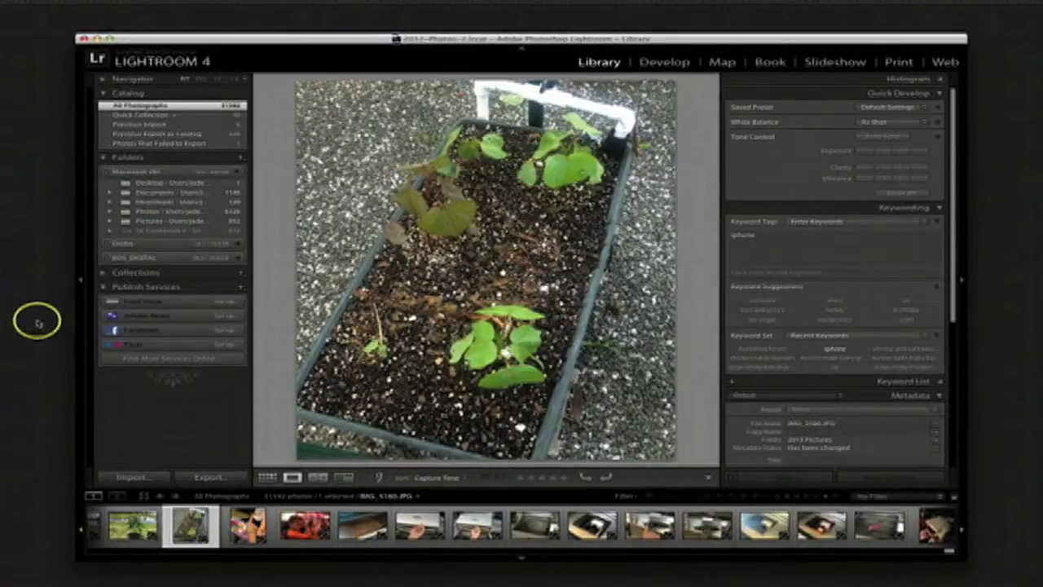
Open Lightroom's Import Photos and Videos window from the Library module
{"action": "left_click", "coordinate": [514, 536]}
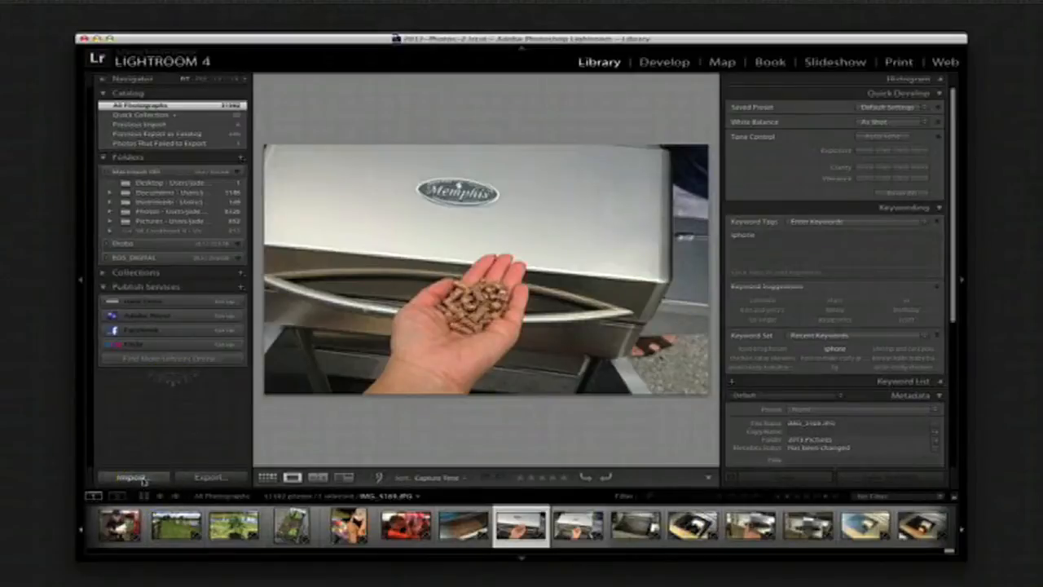
{"action": "left_click", "coordinate": [137, 480]}
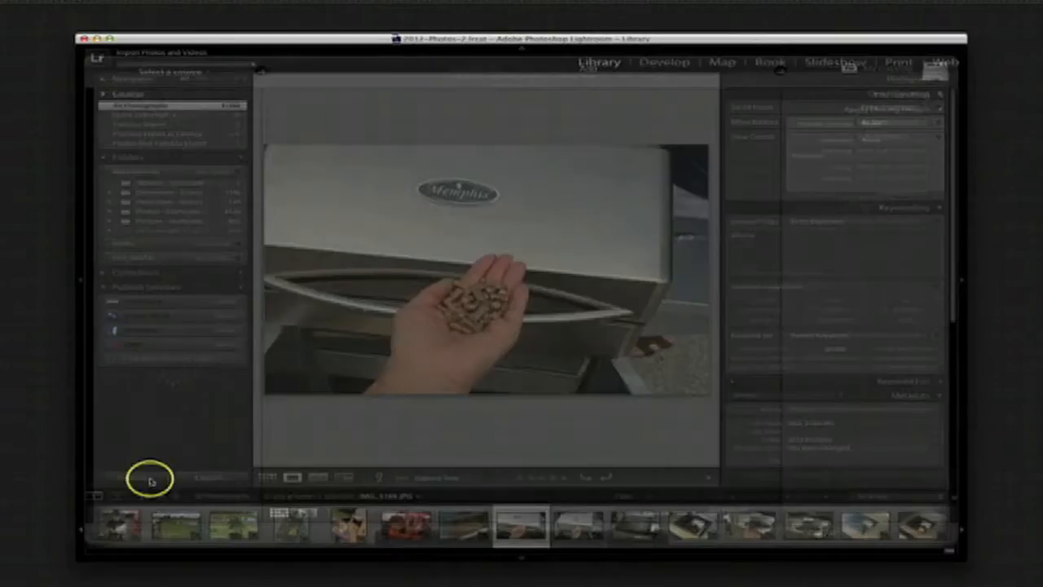
Choose the EOS_DIGITAL card as import source and scroll through its thumbnails
{"action": "left_click", "coordinate": [151, 479]}
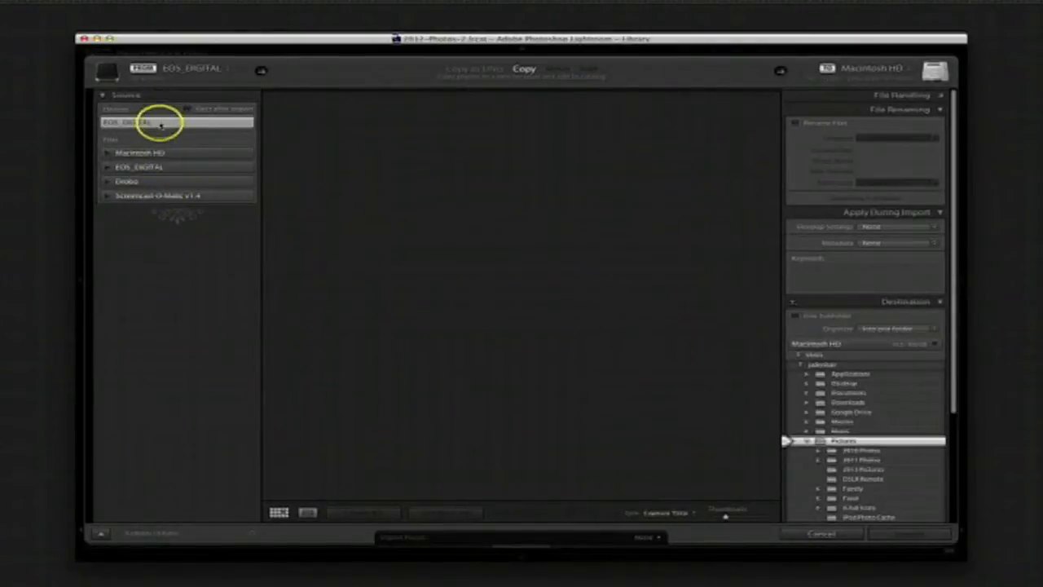
{"action": "mouse_move", "coordinate": [167, 167]}
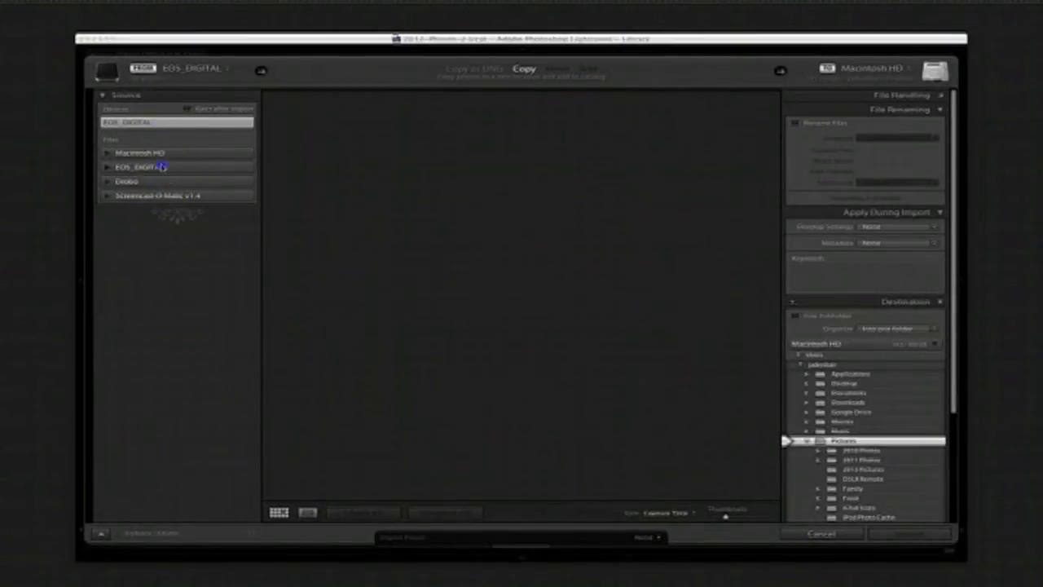
{"action": "left_click", "coordinate": [143, 167]}
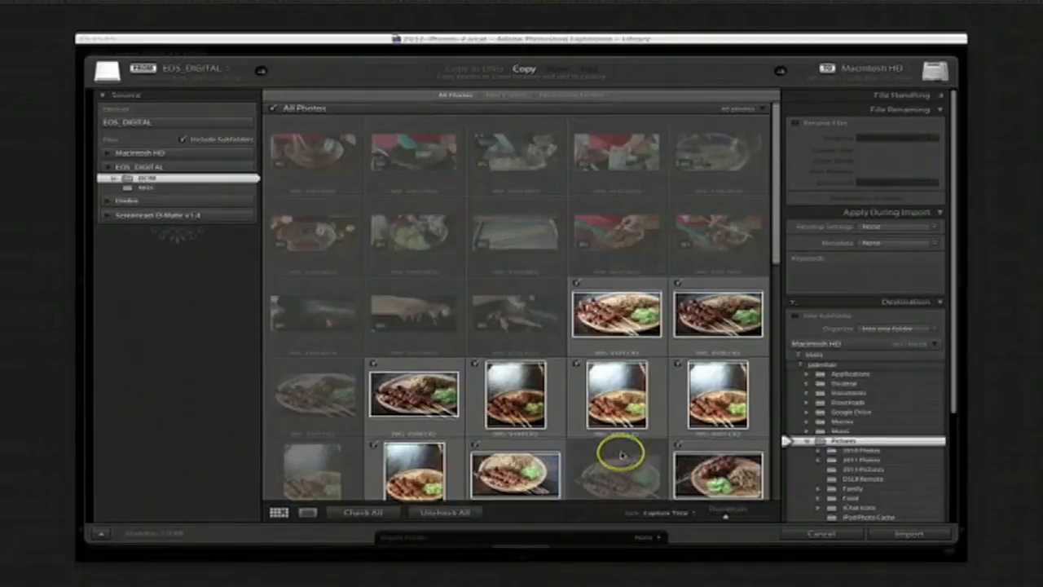
{"action": "scroll", "scroll_direction": "down", "scroll_amount": 3}
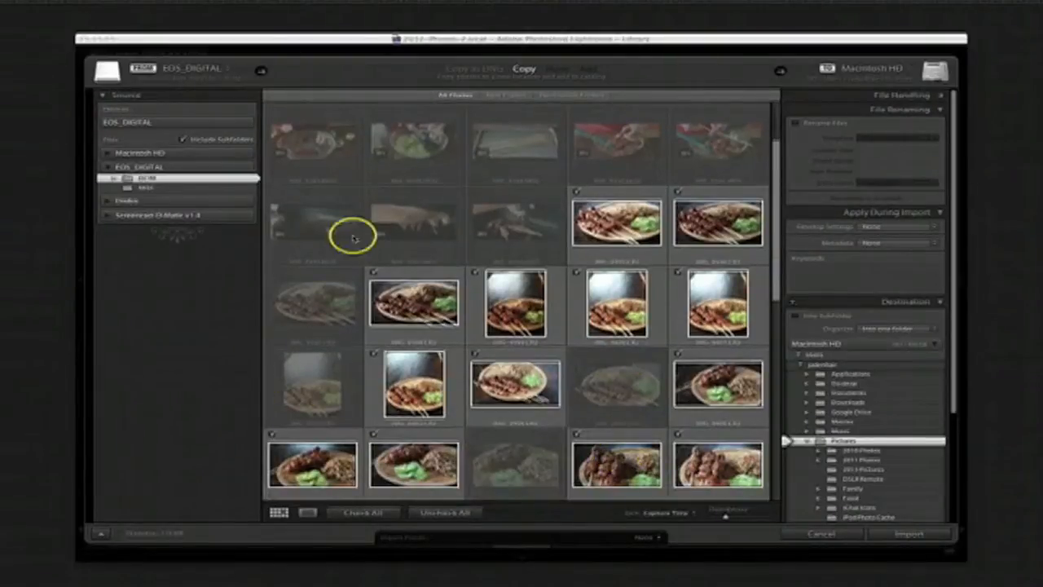
{"action": "mouse_move", "coordinate": [472, 331]}
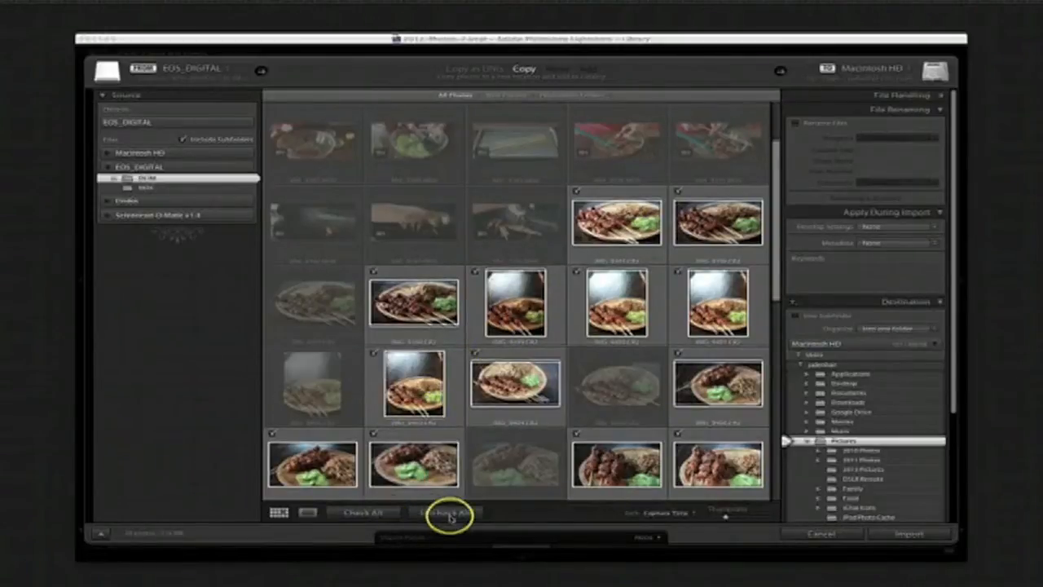
Uncheck all photos, try file renaming templates, and set 2013 Pictures as destination
{"action": "left_click", "coordinate": [445, 511]}
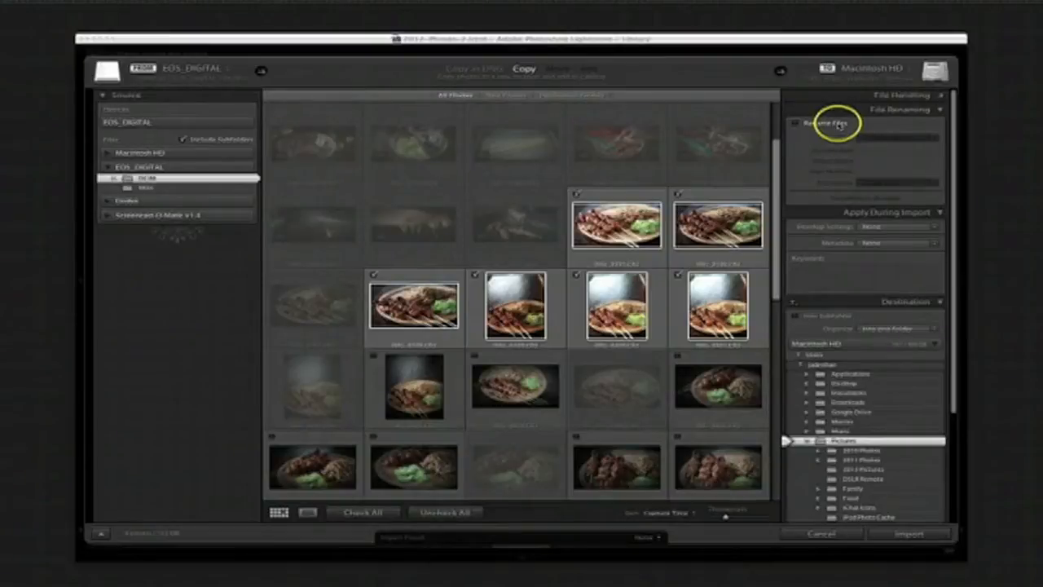
{"action": "left_click", "coordinate": [797, 124]}
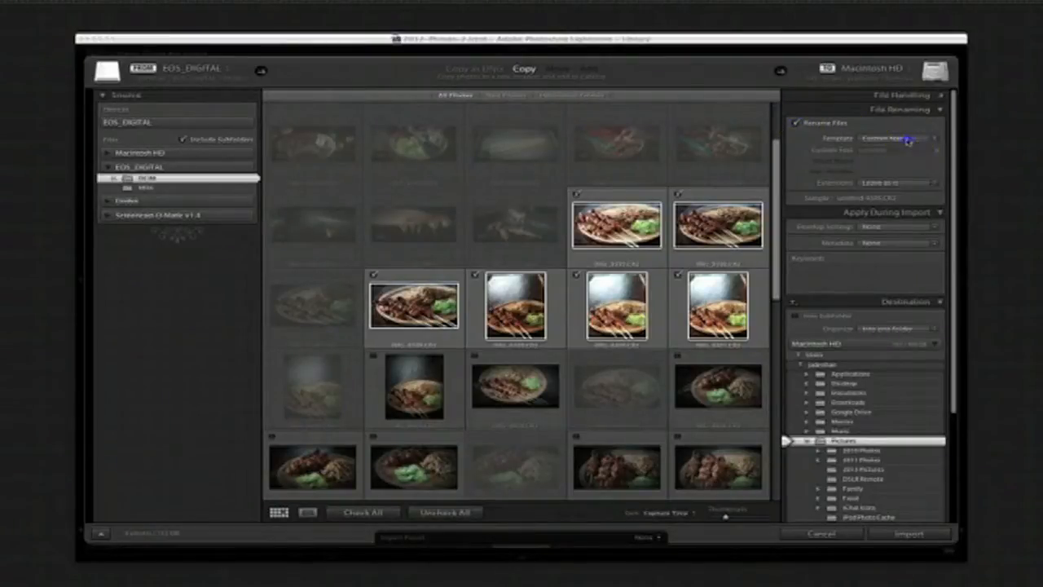
{"action": "left_click", "coordinate": [912, 136]}
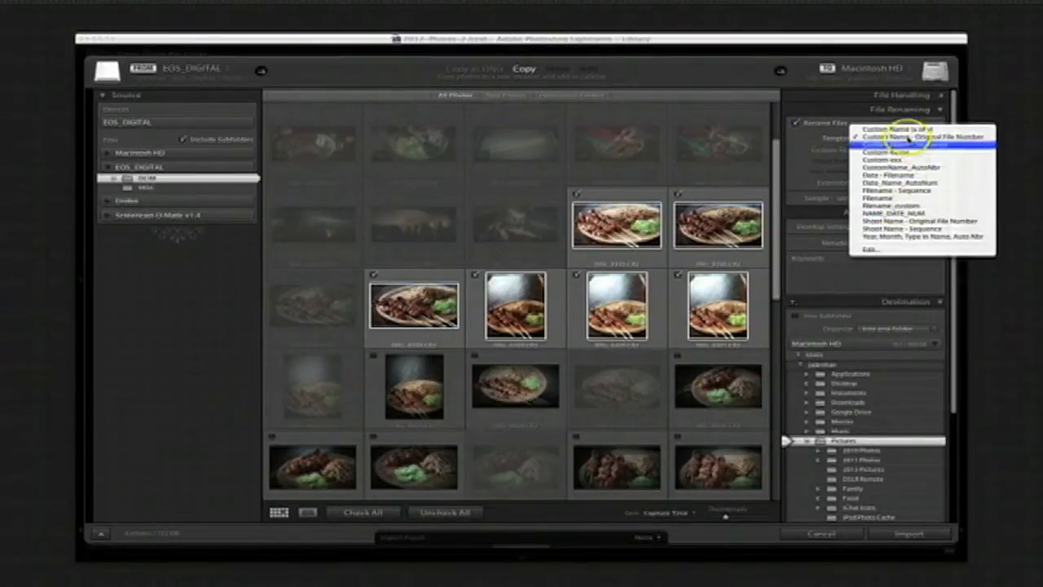
{"action": "left_click", "coordinate": [887, 145]}
{"action": "type", "text": "chicken satay skewers"}
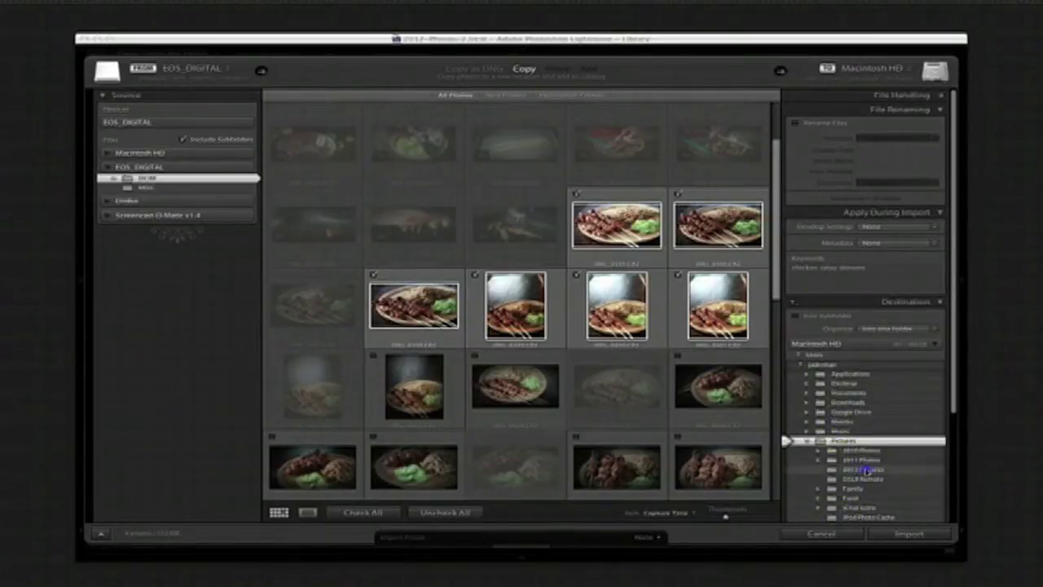
{"action": "left_click", "coordinate": [919, 534]}
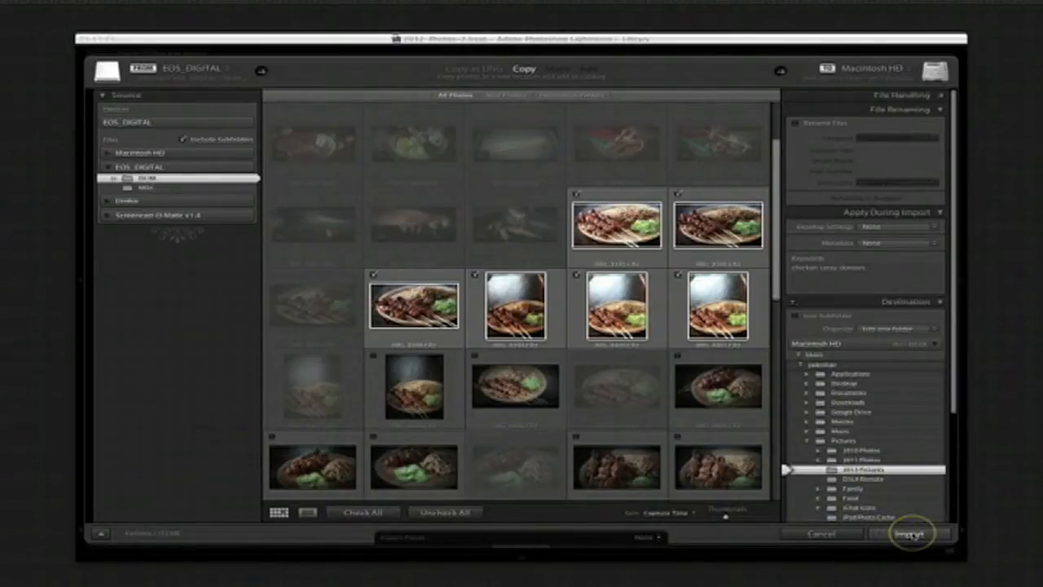
Import the six chosen satay photos and switch to the Develop module
{"action": "left_click", "coordinate": [914, 533]}
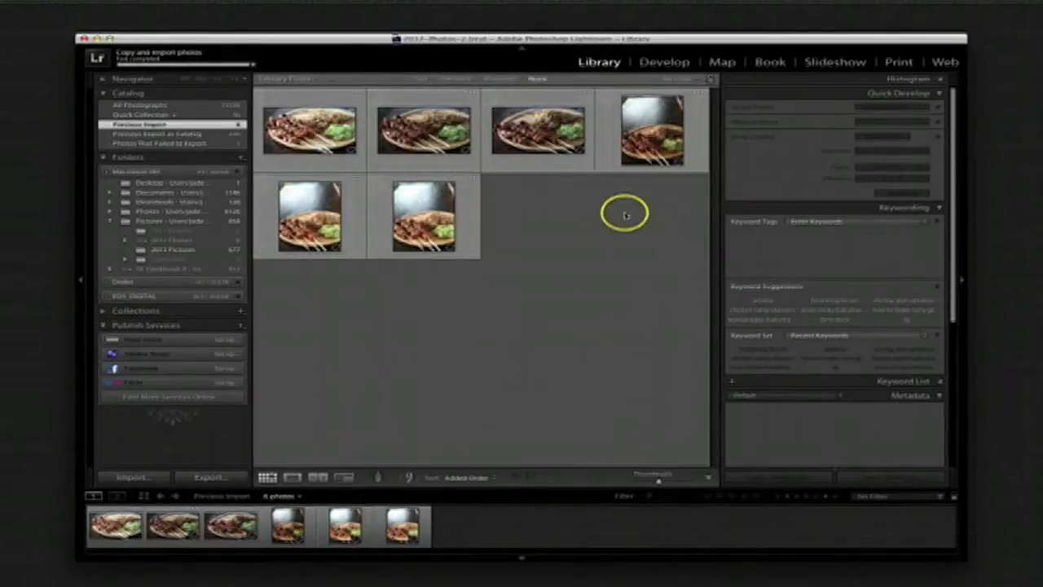
{"action": "left_click", "coordinate": [665, 60]}
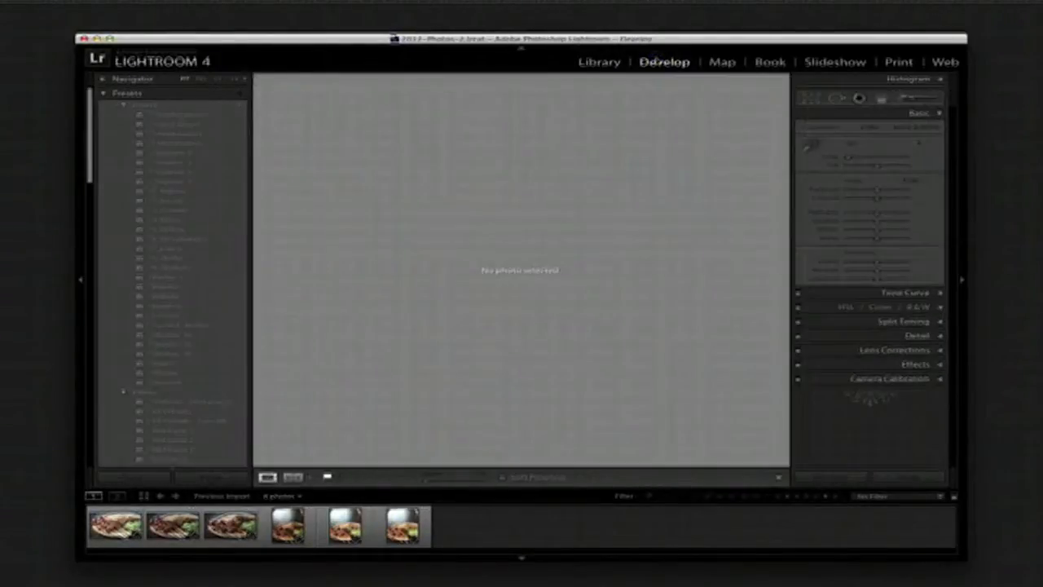
Step through the six satay photos, rejecting photos 1, 2, 4 and 5
{"action": "left_click", "coordinate": [116, 539]}
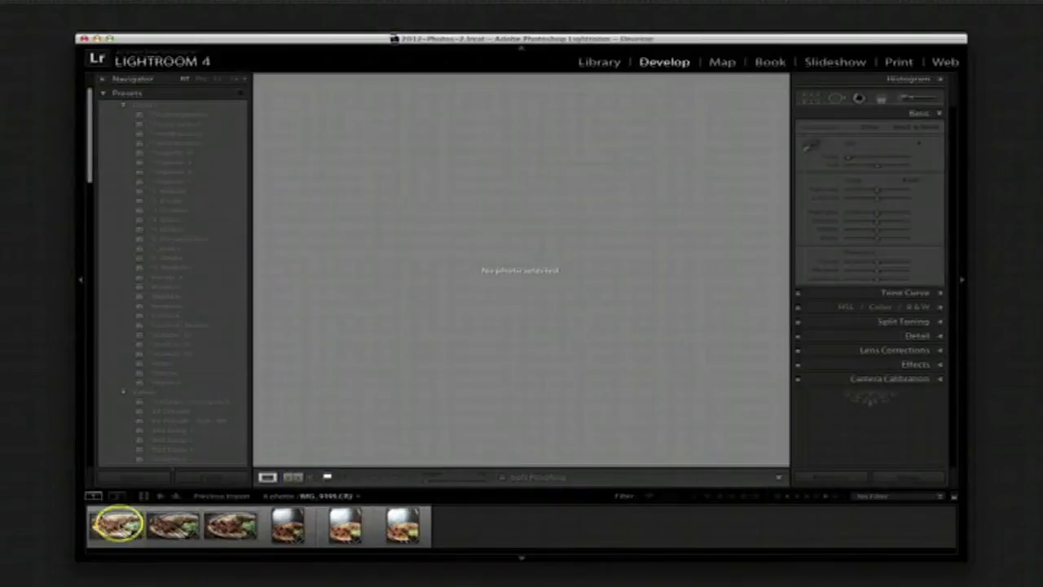
{"action": "left_click", "coordinate": [115, 536]}
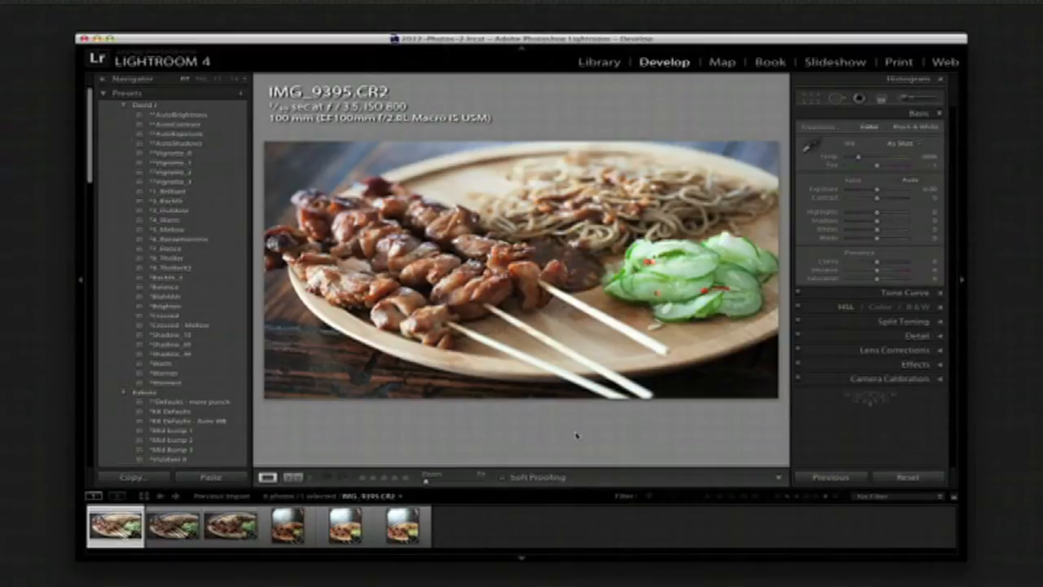
{"action": "left_click", "coordinate": [171, 539]}
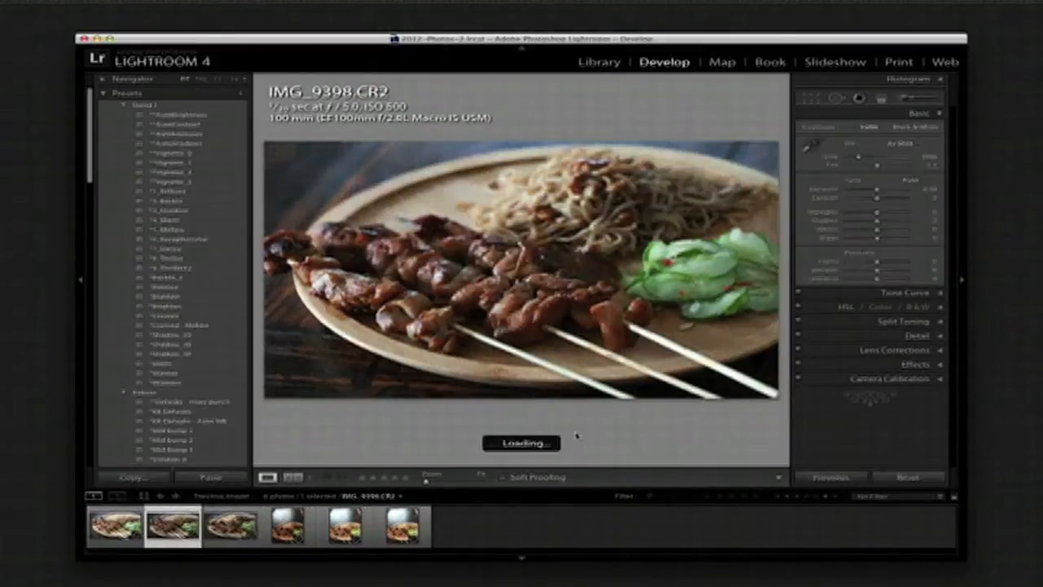
{"action": "left_click", "coordinate": [114, 531]}
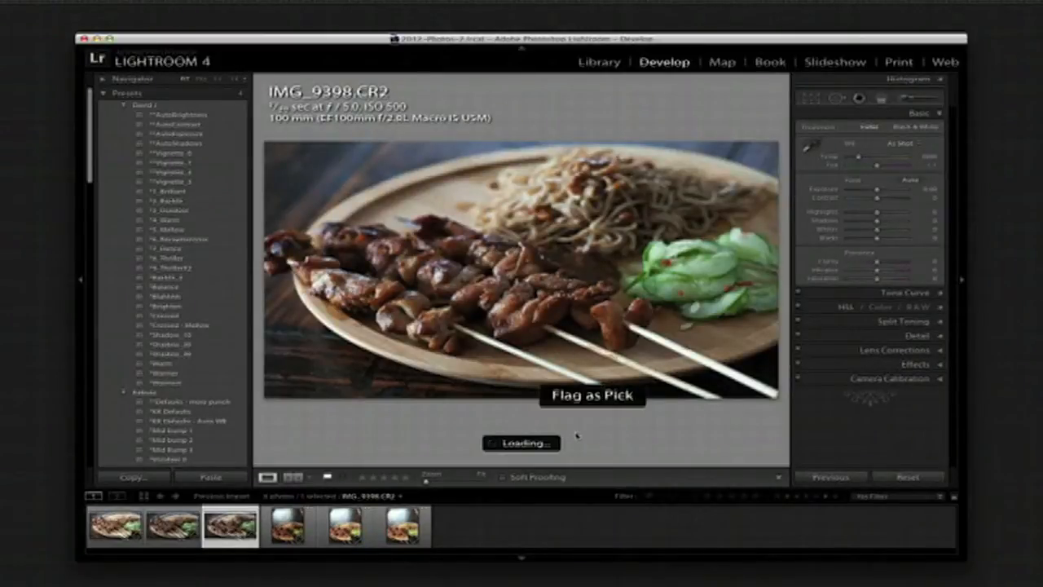
{"action": "left_click", "coordinate": [162, 534]}
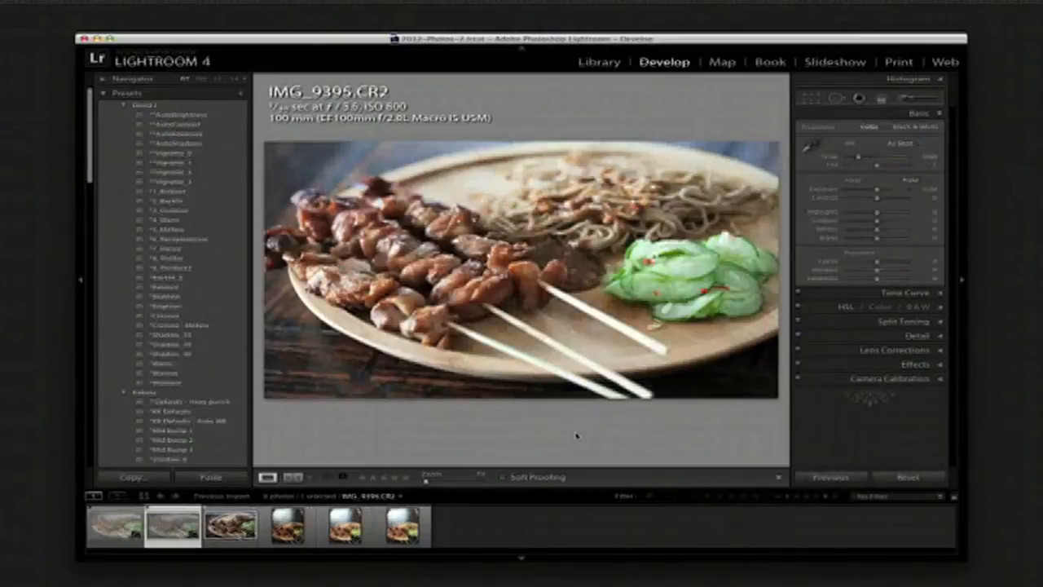
{"action": "left_click", "coordinate": [285, 538]}
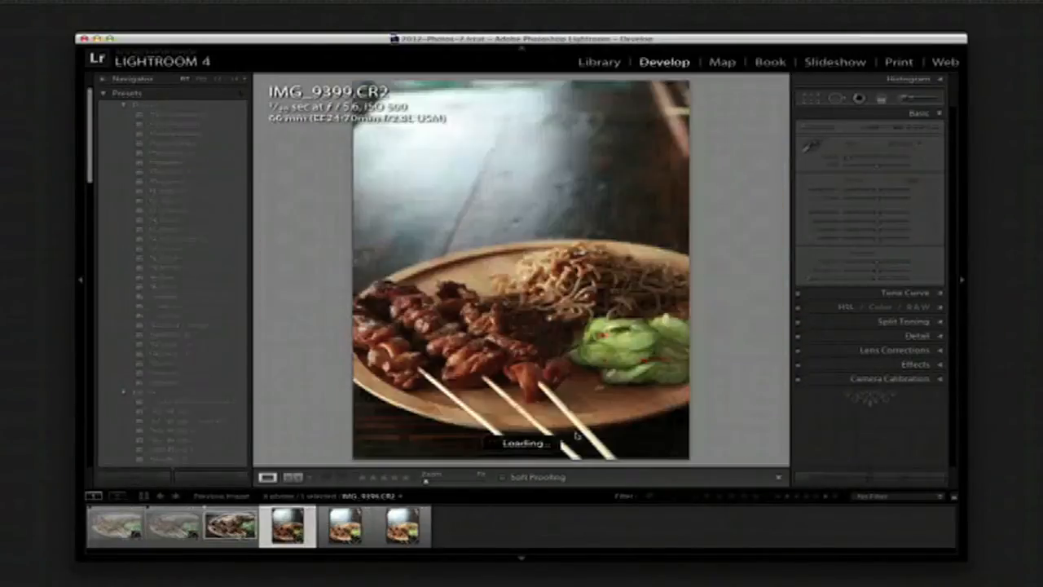
{"action": "left_click", "coordinate": [353, 536]}
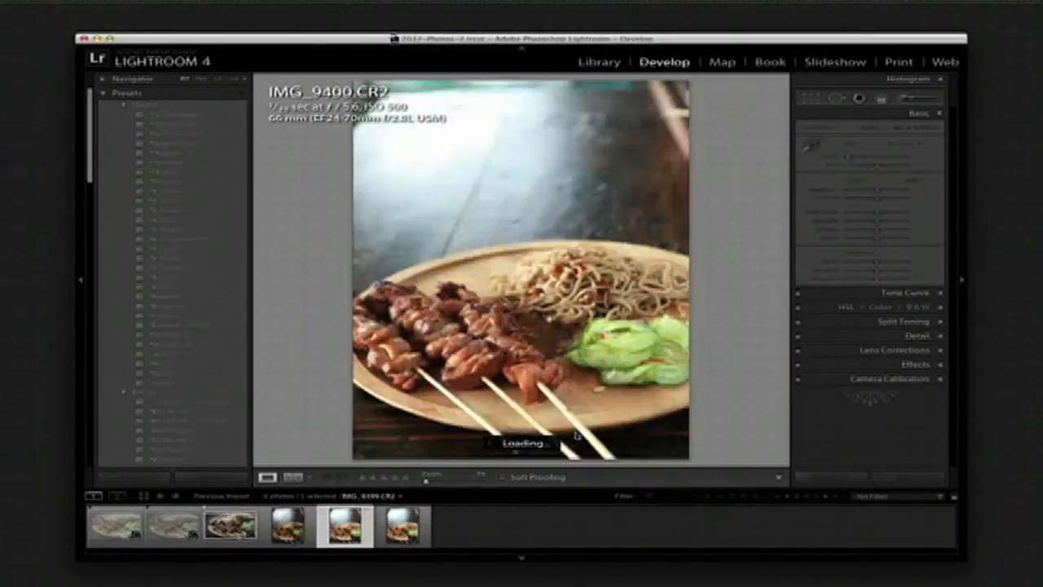
{"action": "left_click", "coordinate": [402, 535]}
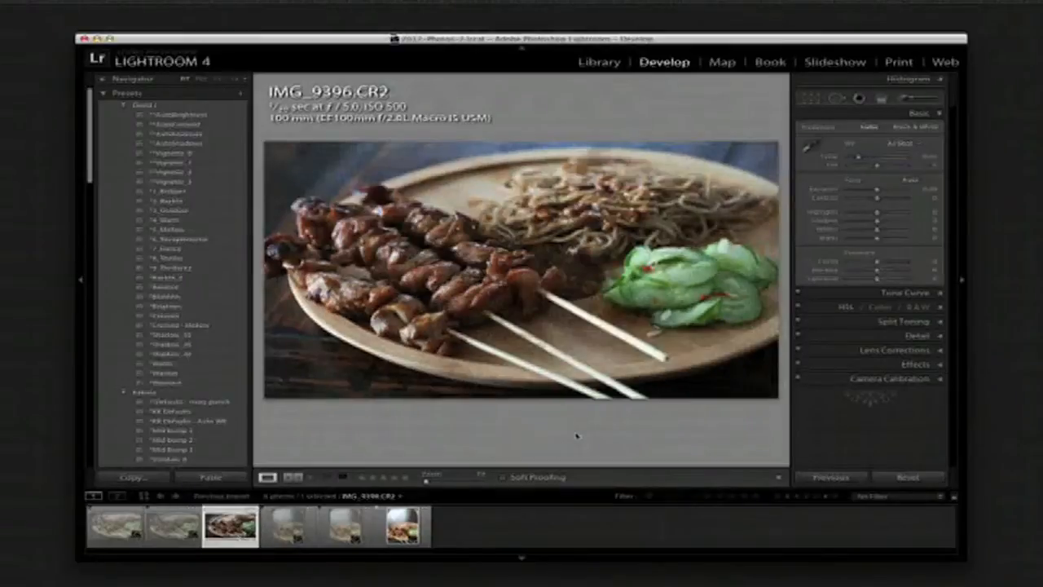
Delete the four rejected photos from disk and open IMG_9398 for editing
{"action": "right_click", "coordinate": [219, 536]}
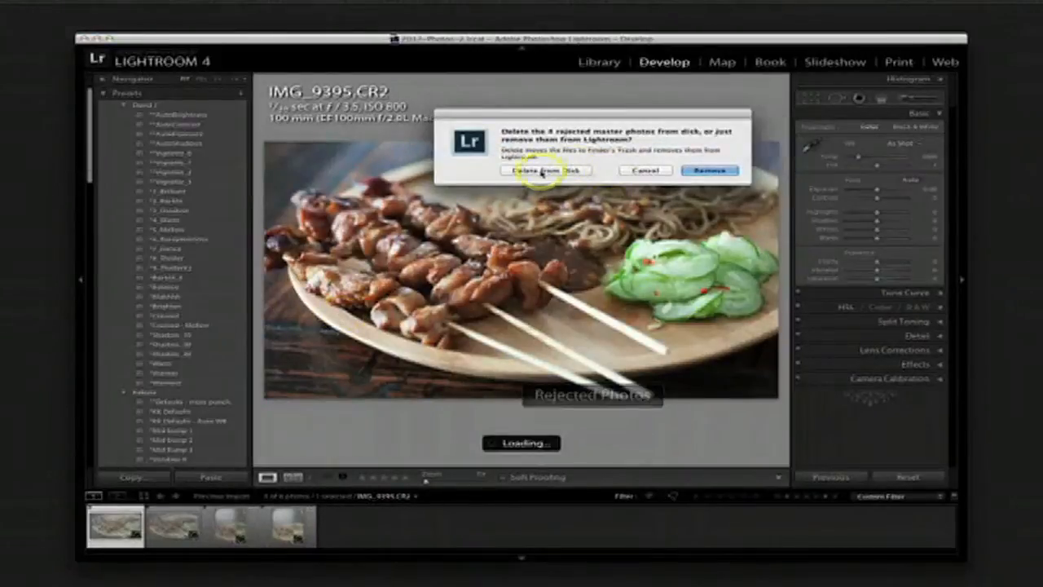
{"action": "left_click", "coordinate": [538, 170]}
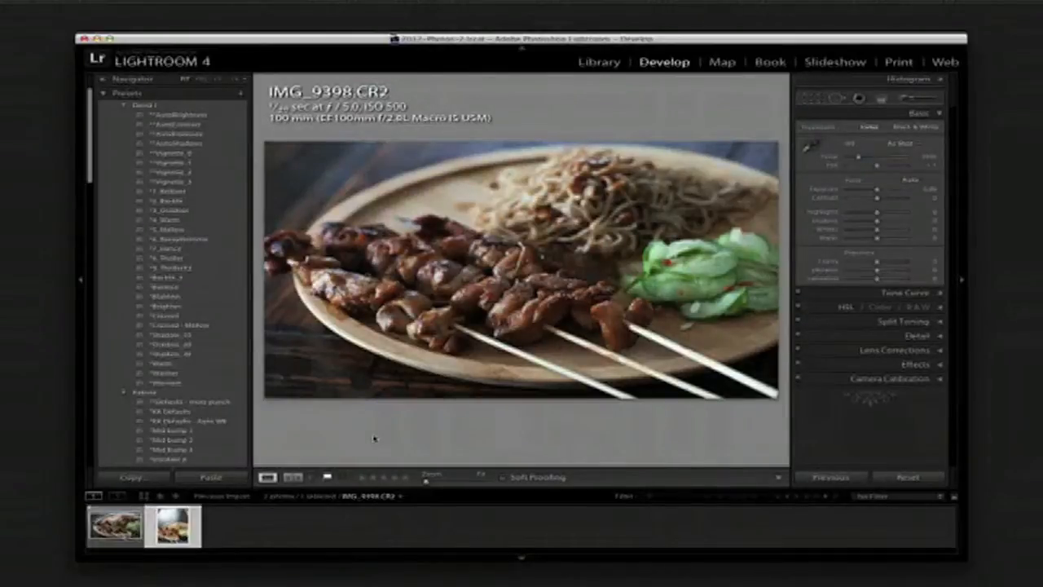
{"action": "left_click", "coordinate": [167, 532]}
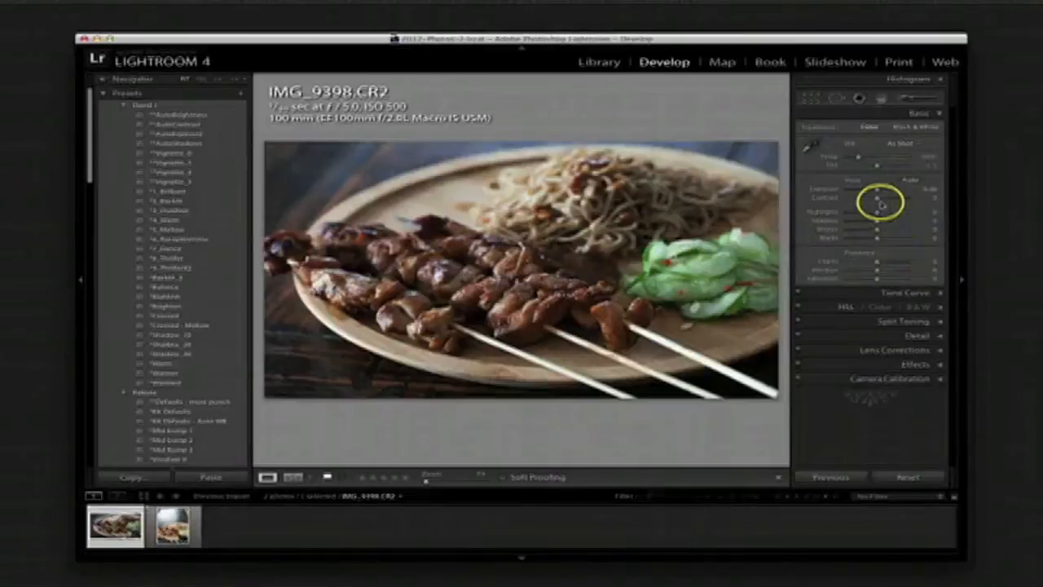
Raise IMG_9398's exposure, saturation and shadows with the Basic panel sliders
{"action": "left_click_drag", "start_coordinate": [876, 190], "coordinate": [854, 189]}
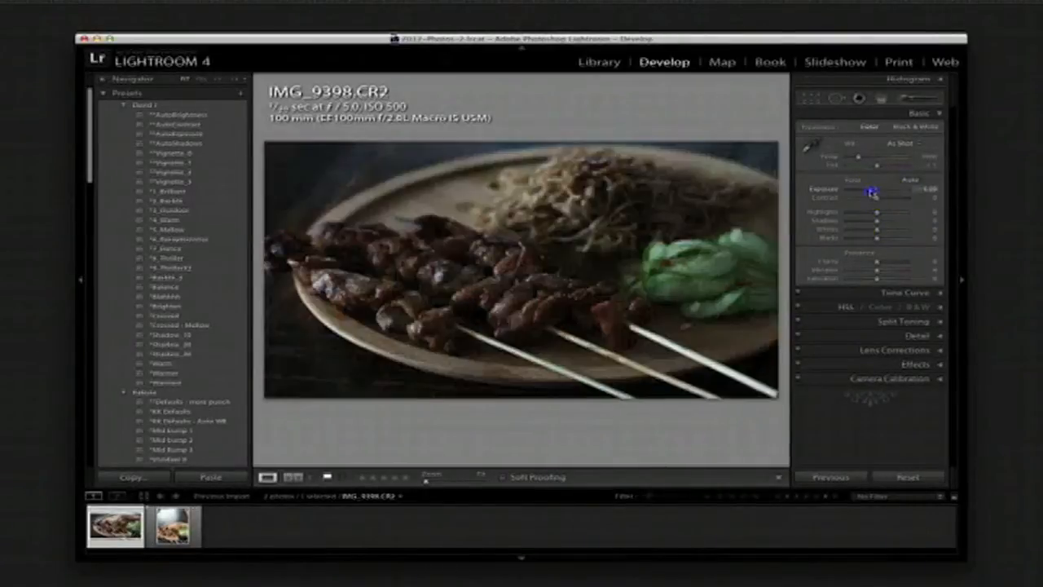
{"action": "left_click_drag", "start_coordinate": [868, 188], "coordinate": [880, 188]}
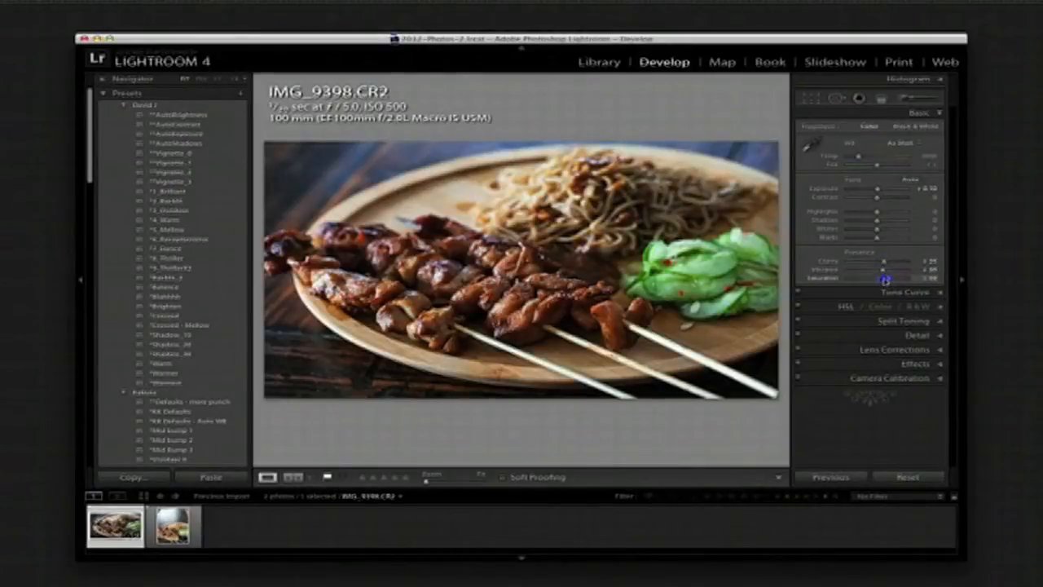
{"action": "left_click_drag", "start_coordinate": [876, 278], "coordinate": [888, 278]}
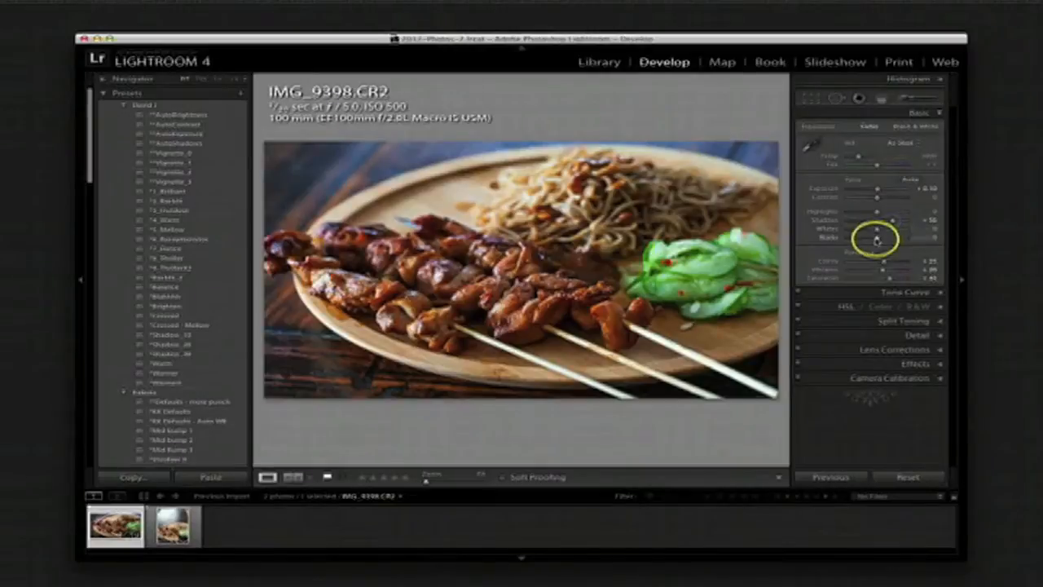
{"action": "left_click_drag", "start_coordinate": [873, 237], "coordinate": [882, 237]}
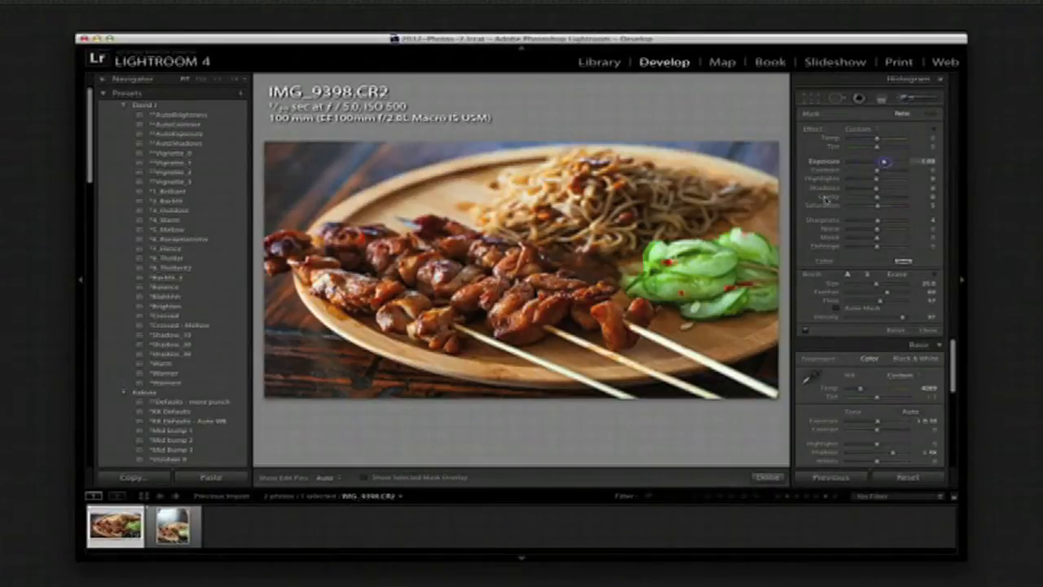
Set the Adjustment Brush exposure to about +1 to brighten IMG_9398
{"action": "left_click", "coordinate": [353, 265]}
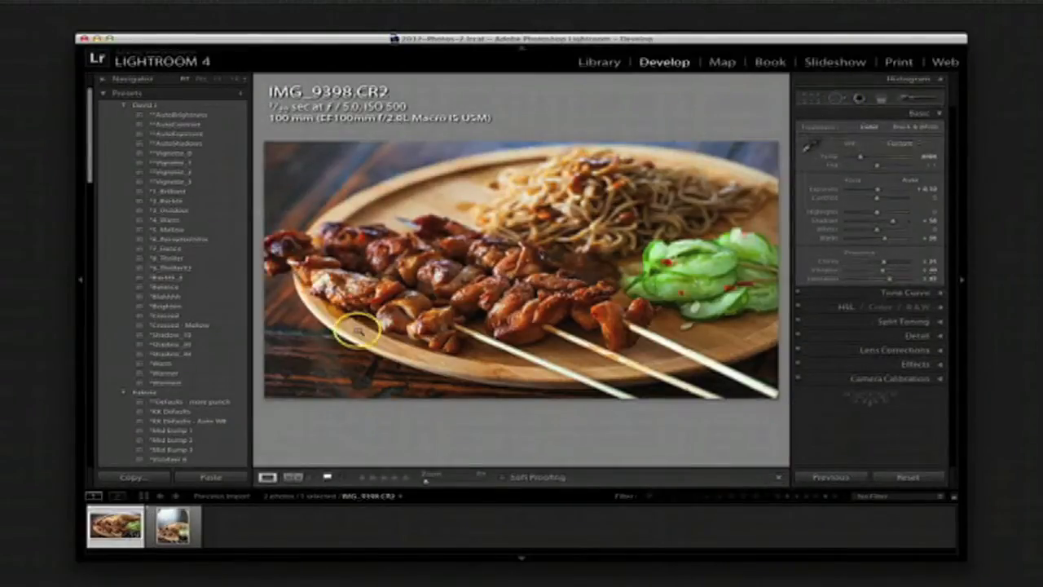
{"action": "mouse_move", "coordinate": [404, 362]}
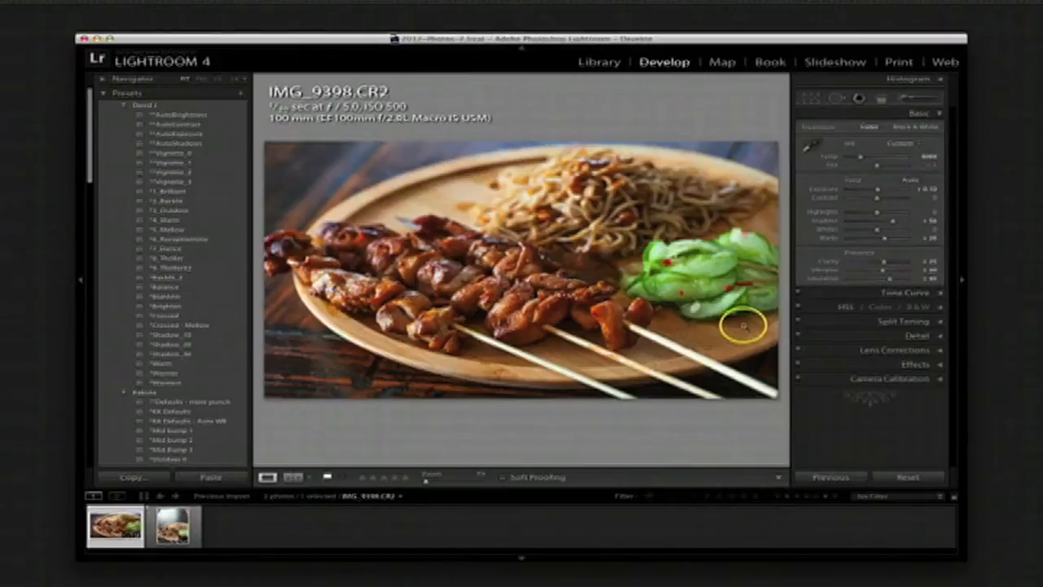
{"action": "mouse_move", "coordinate": [429, 215]}
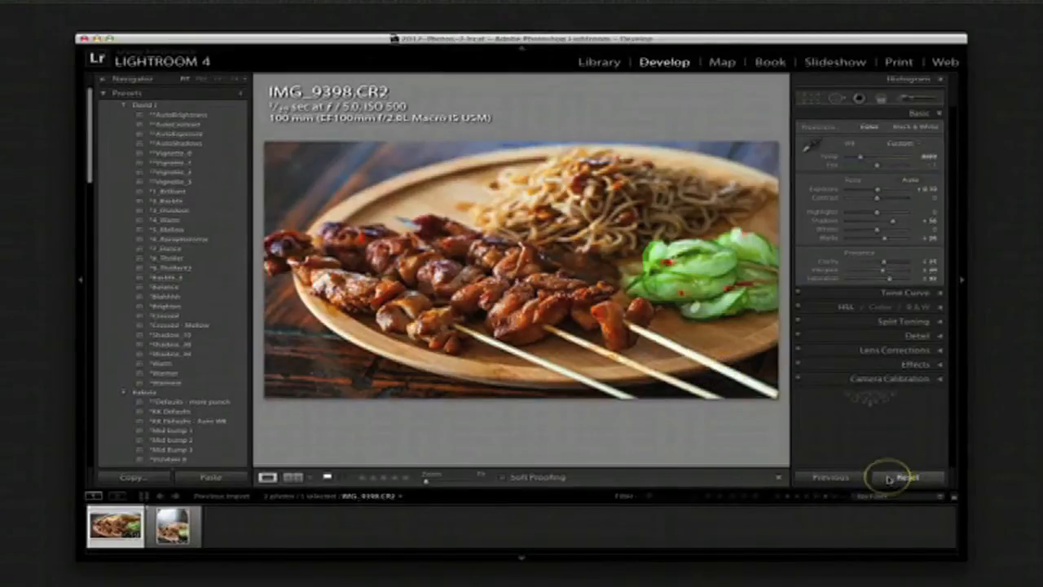
{"action": "left_click", "coordinate": [903, 477]}
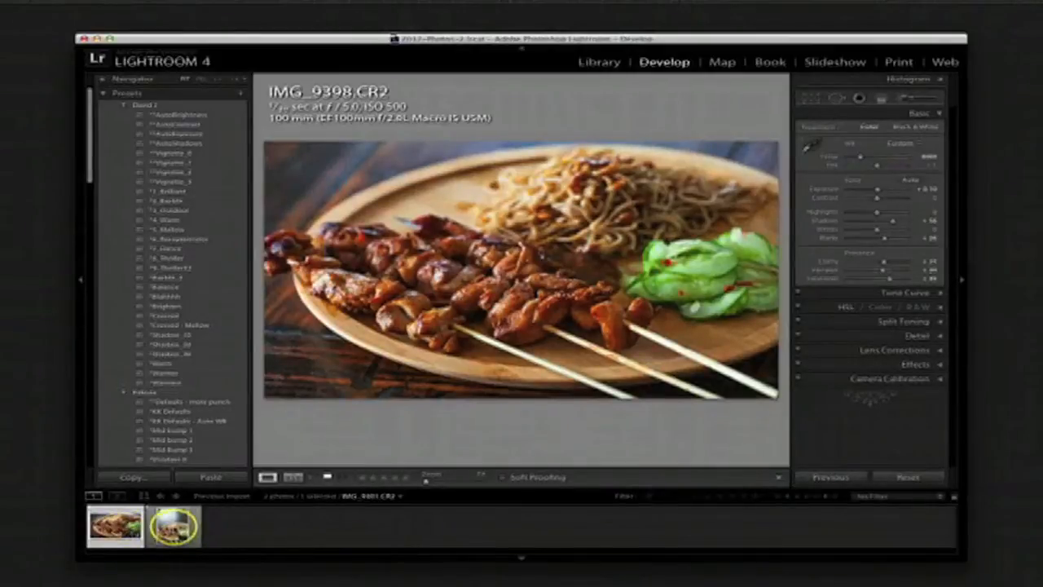
Copy IMG_9398's develop settings through the Copy Settings dialog
{"action": "left_click", "coordinate": [172, 532]}
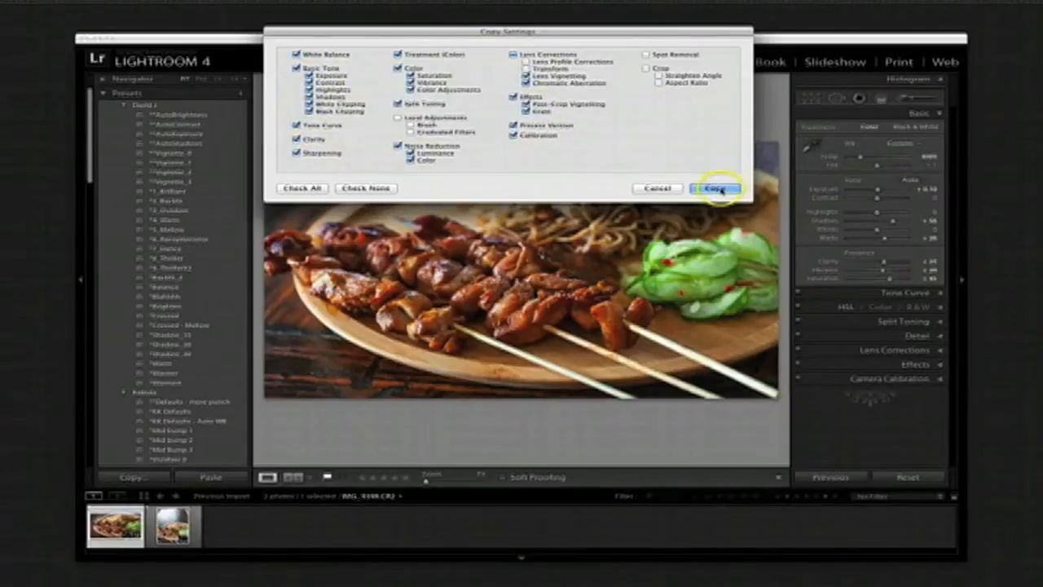
{"action": "left_click", "coordinate": [719, 188]}
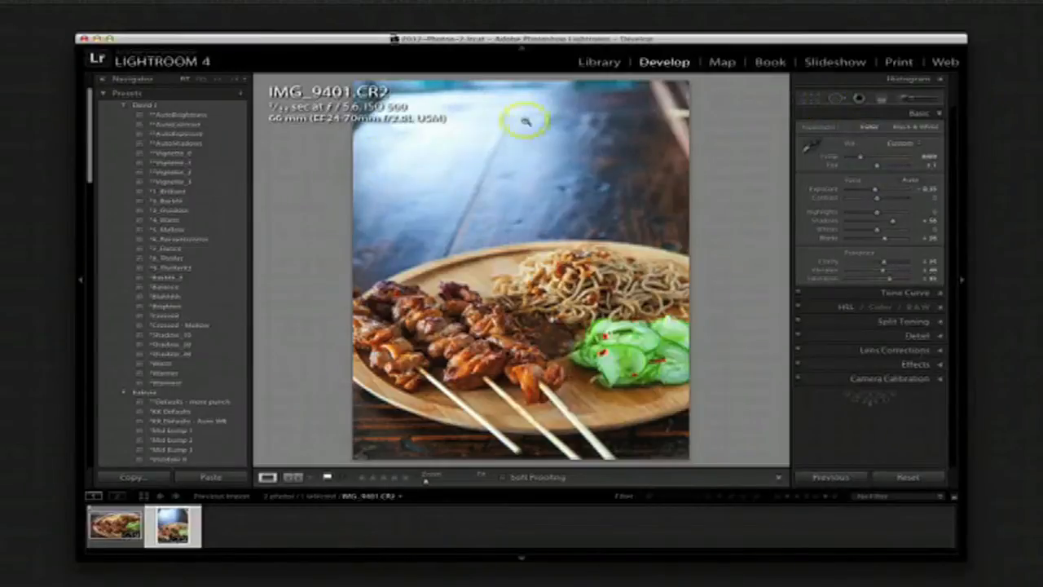
{"action": "mouse_move", "coordinate": [369, 194]}
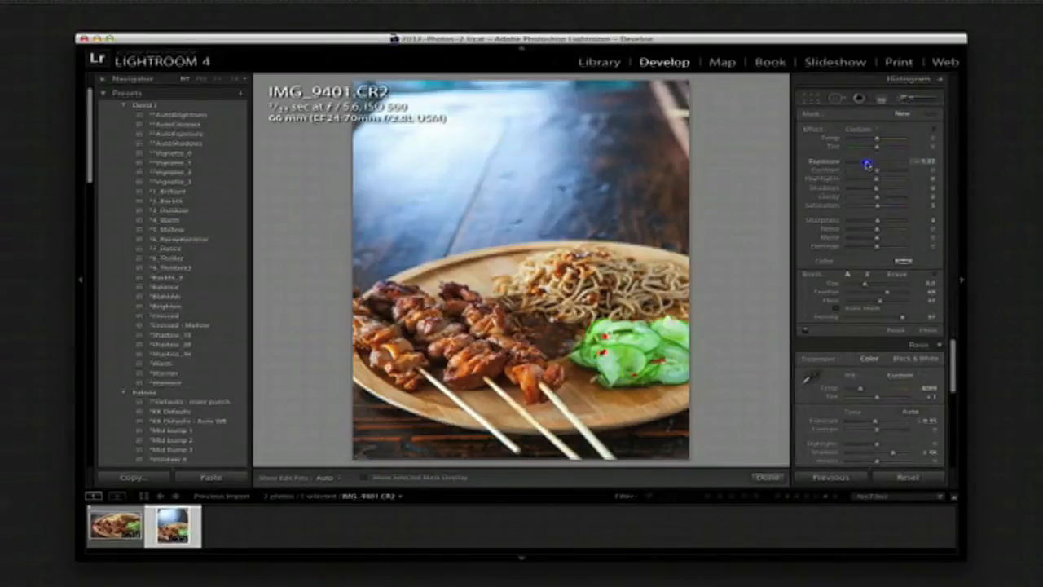
Lower the brush exposure and paint over IMG_9401's upper table area
{"action": "left_click", "coordinate": [562, 186]}
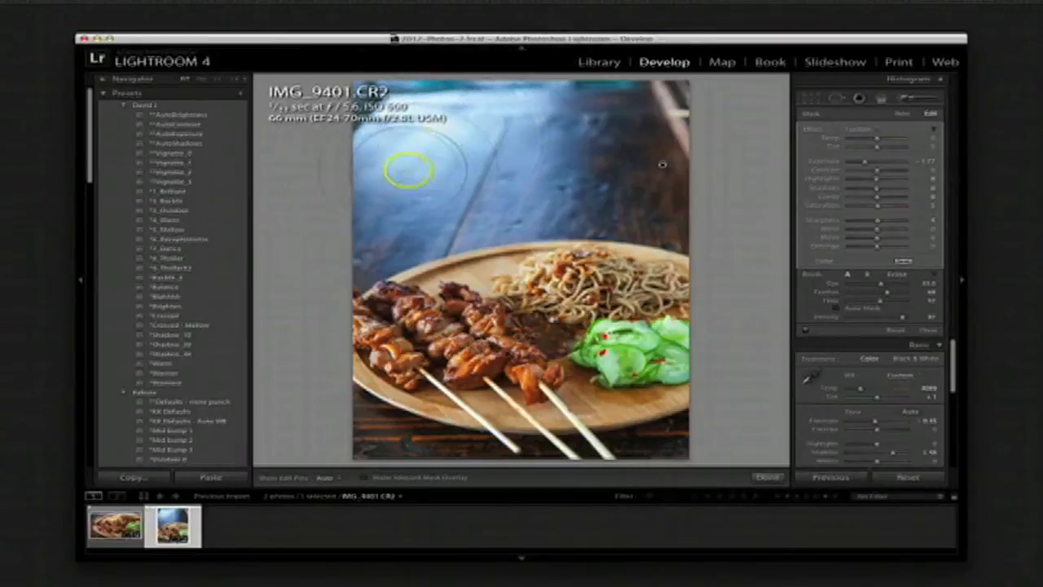
{"action": "left_click_drag", "start_coordinate": [868, 162], "coordinate": [860, 161]}
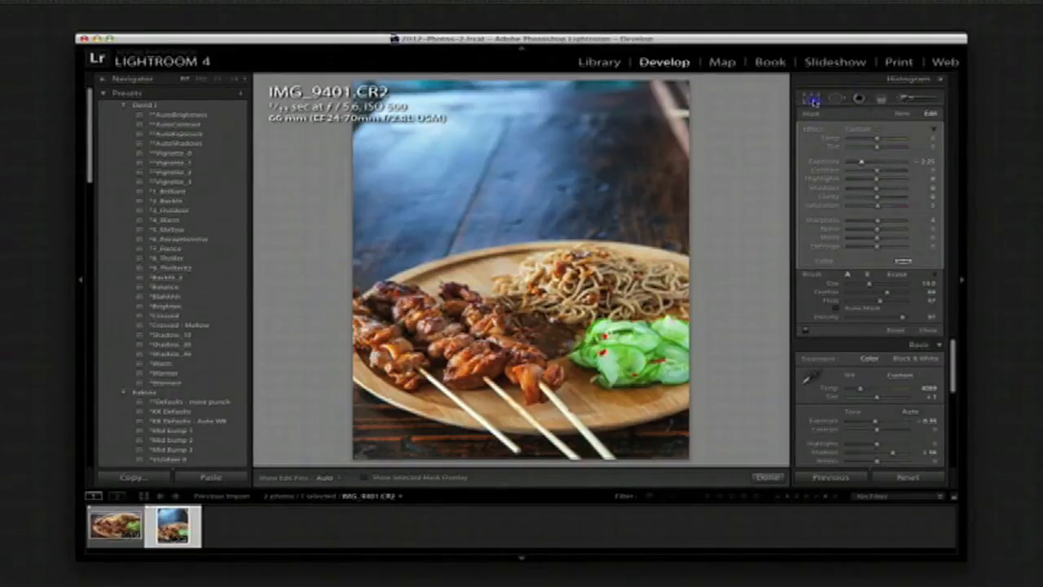
Crop IMG_9401 to a tighter preset aspect ratio, then bring back the horizontal IMG_9398
{"action": "left_click", "coordinate": [827, 96]}
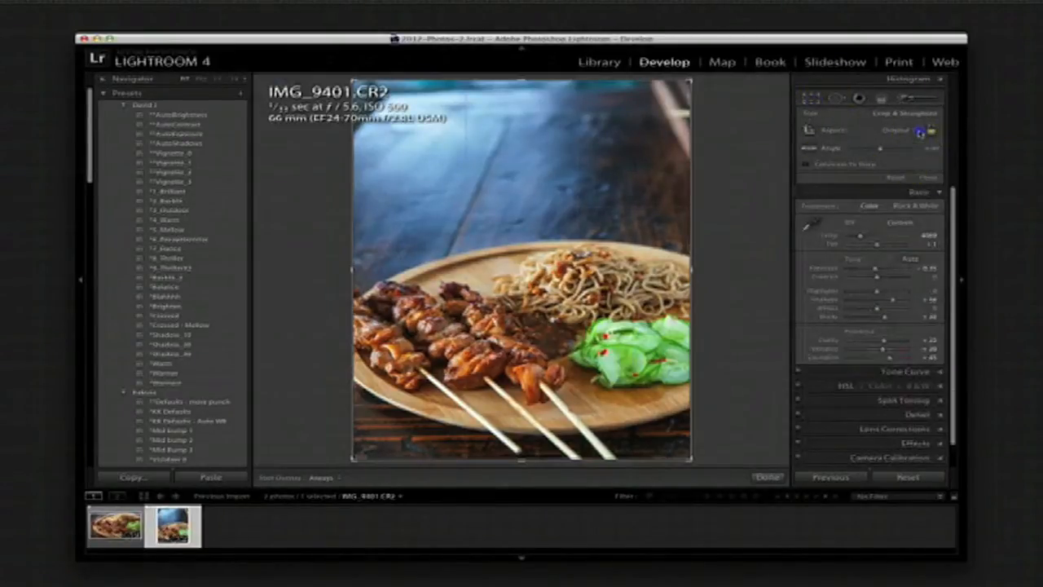
{"action": "left_click", "coordinate": [917, 131]}
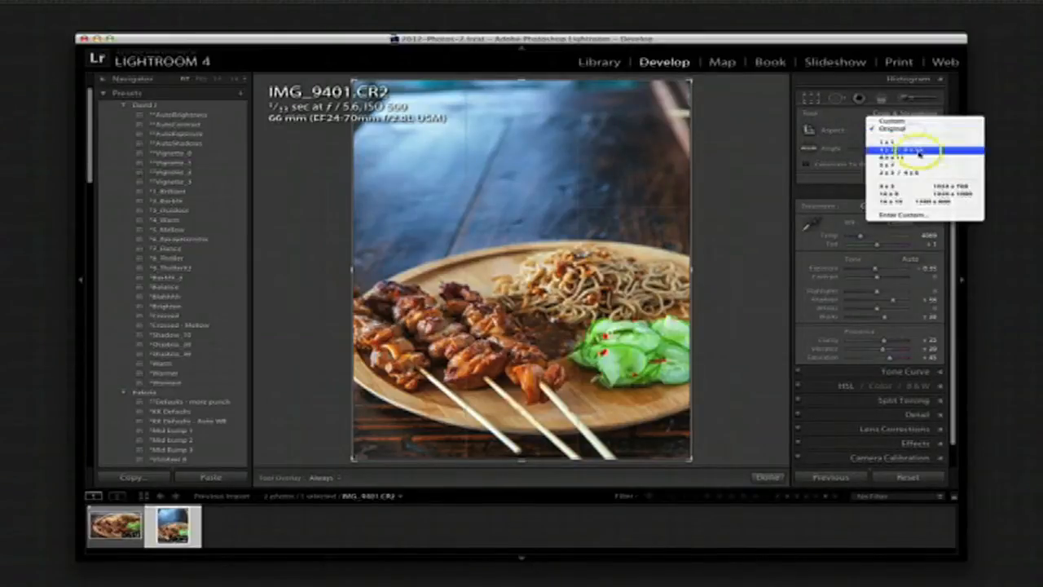
{"action": "left_click", "coordinate": [896, 151]}
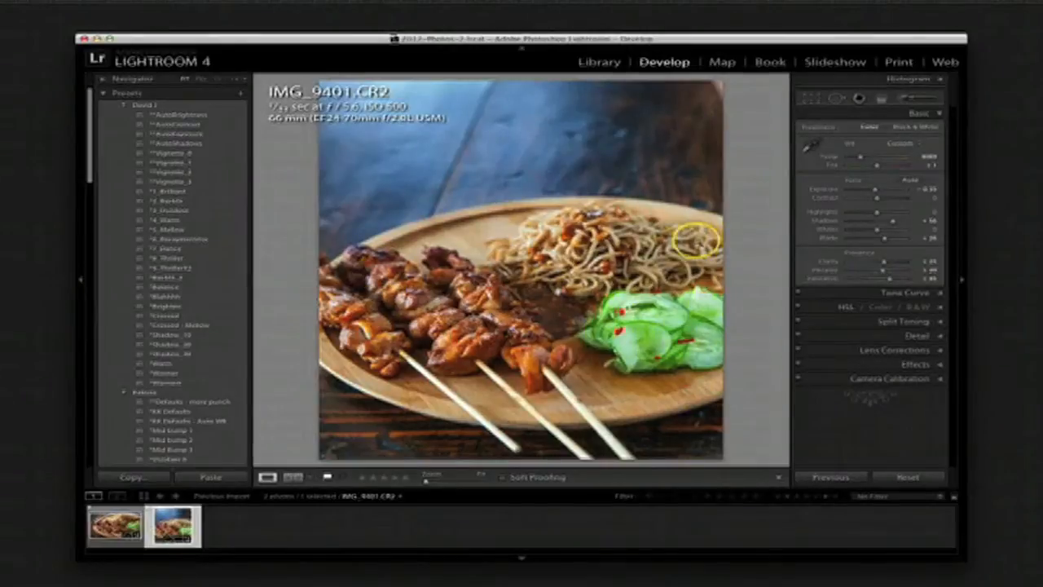
{"action": "left_click_drag", "start_coordinate": [697, 243], "coordinate": [477, 414]}
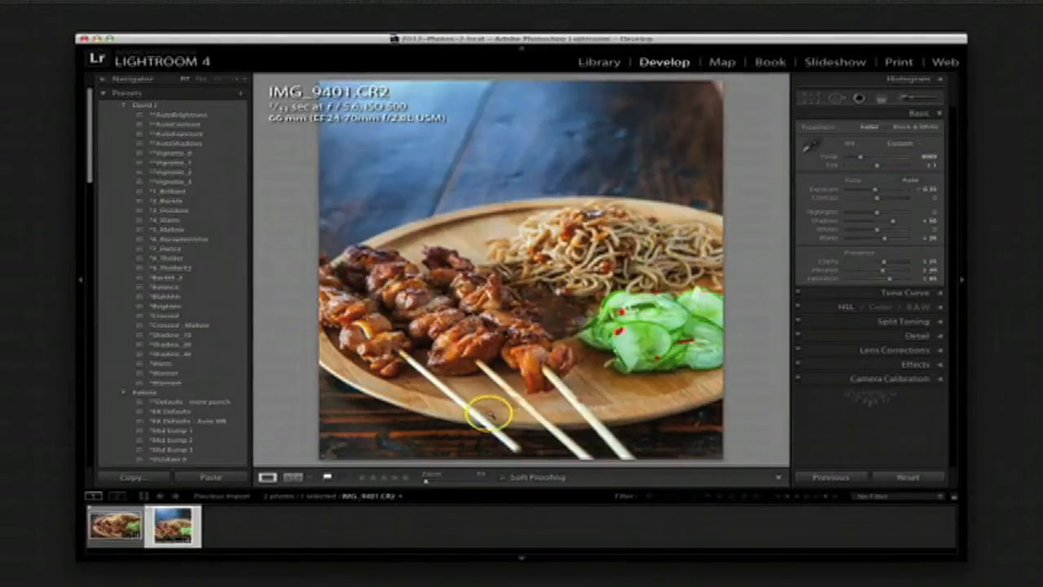
{"action": "left_click", "coordinate": [110, 537]}
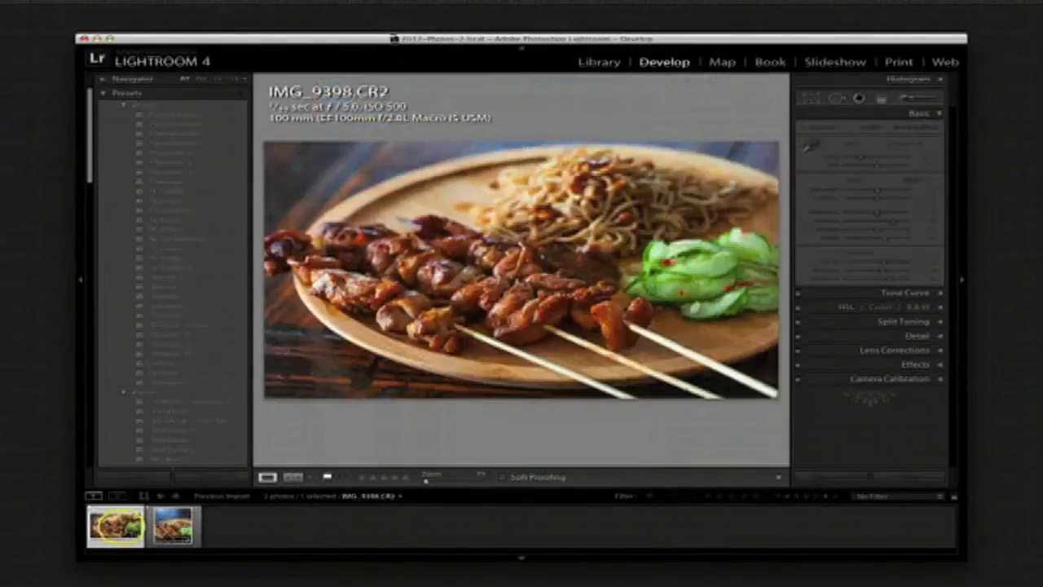
Export both satay photos as 1024-pixel JPEGs custom-named chicken-satay-skewers-recipe
{"action": "left_click", "coordinate": [167, 538]}
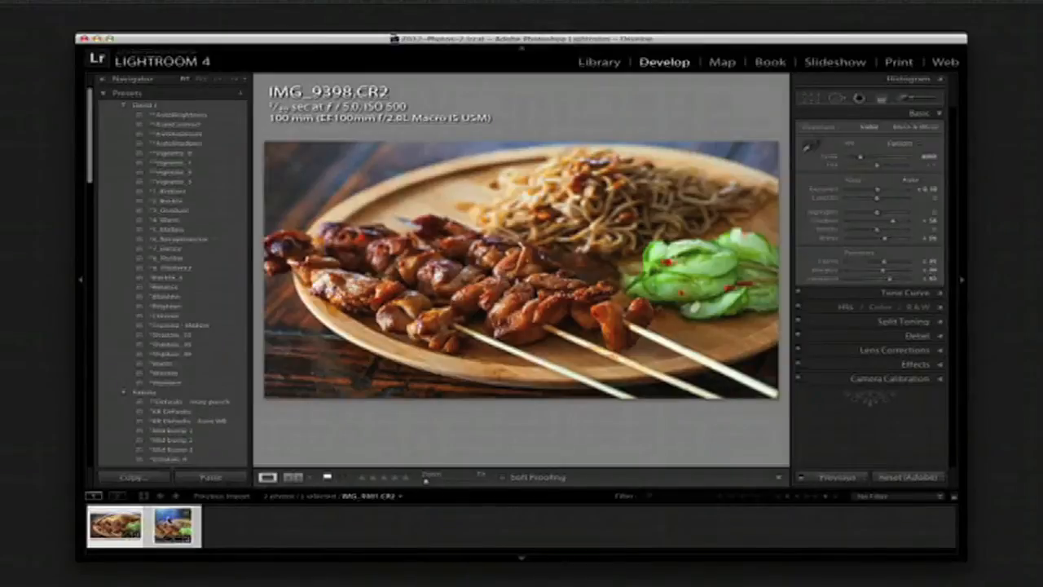
{"action": "right_click", "coordinate": [169, 541]}
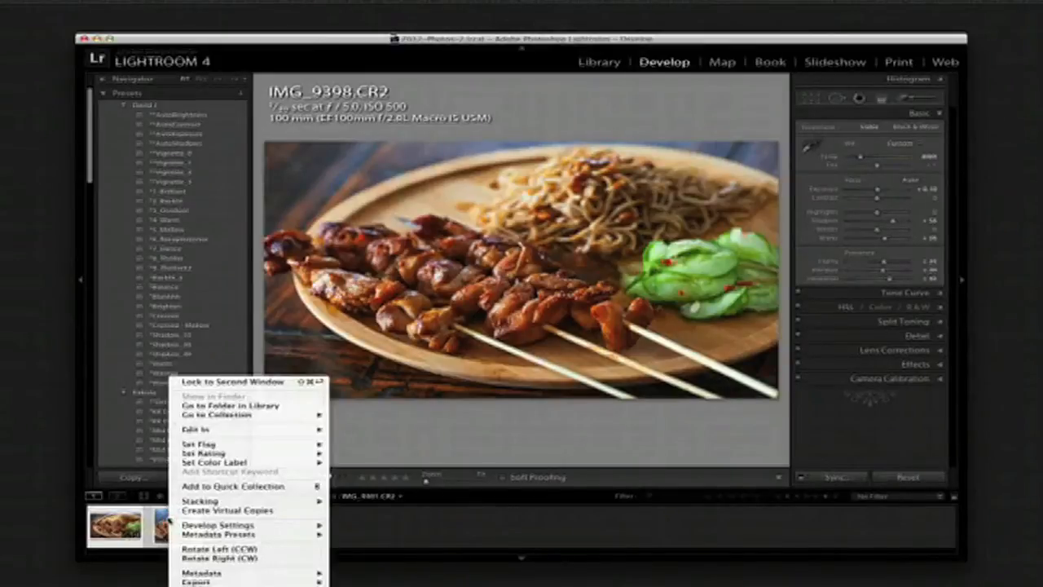
{"action": "mouse_move", "coordinate": [220, 583]}
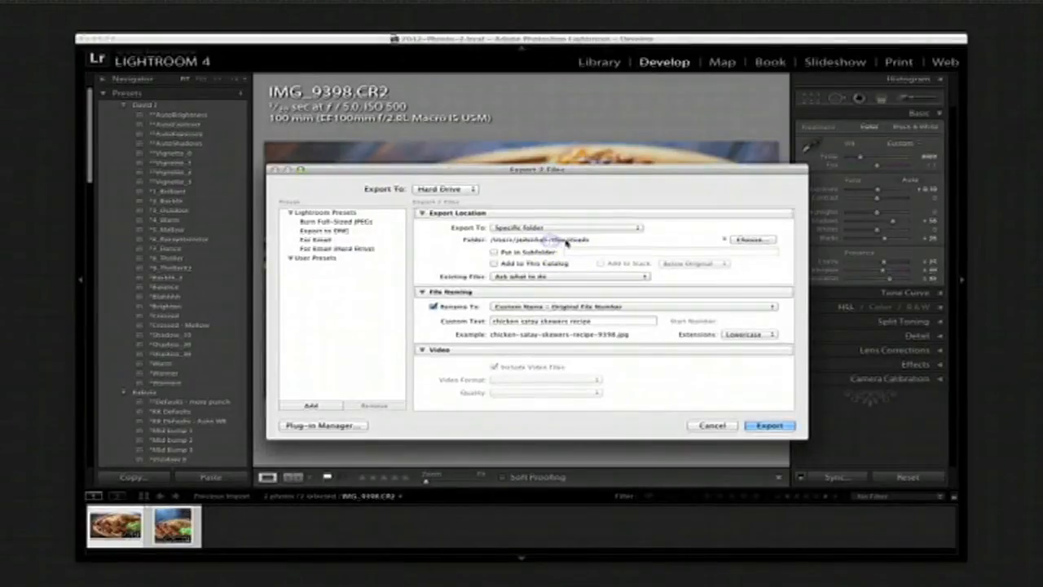
{"action": "triple_click", "coordinate": [559, 320]}
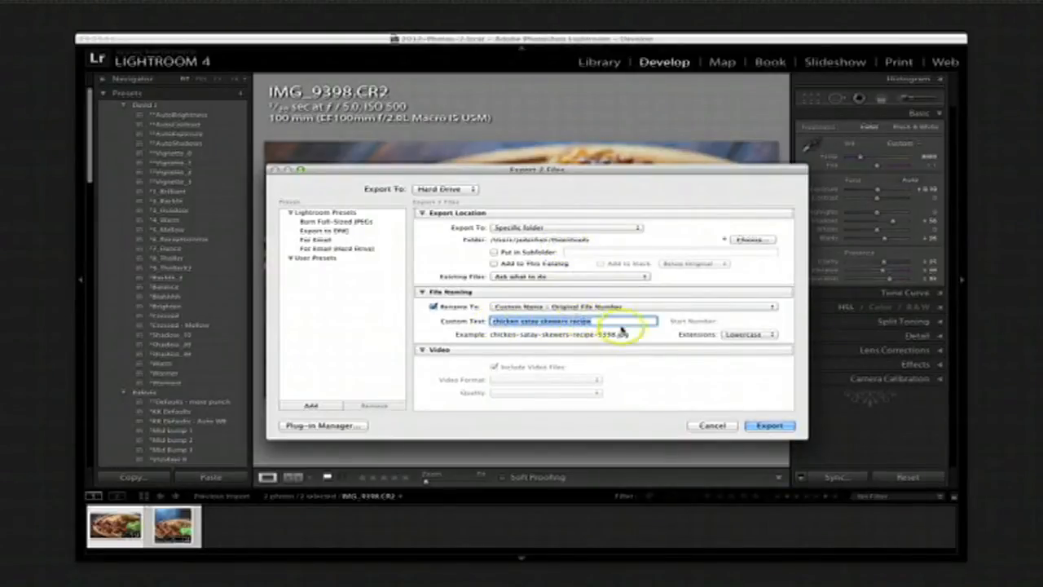
{"action": "left_click", "coordinate": [627, 307]}
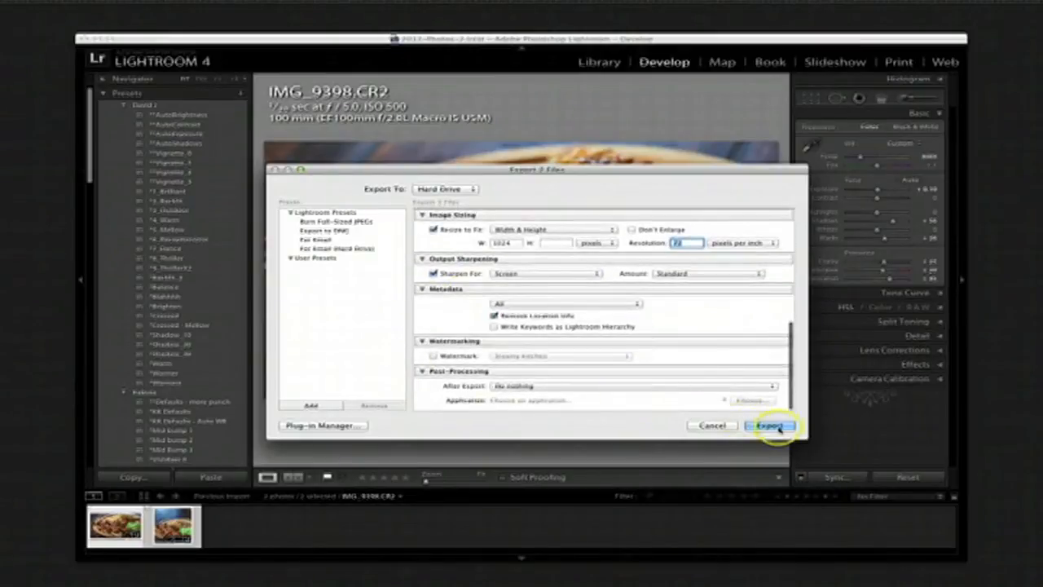
{"action": "left_click", "coordinate": [774, 426]}
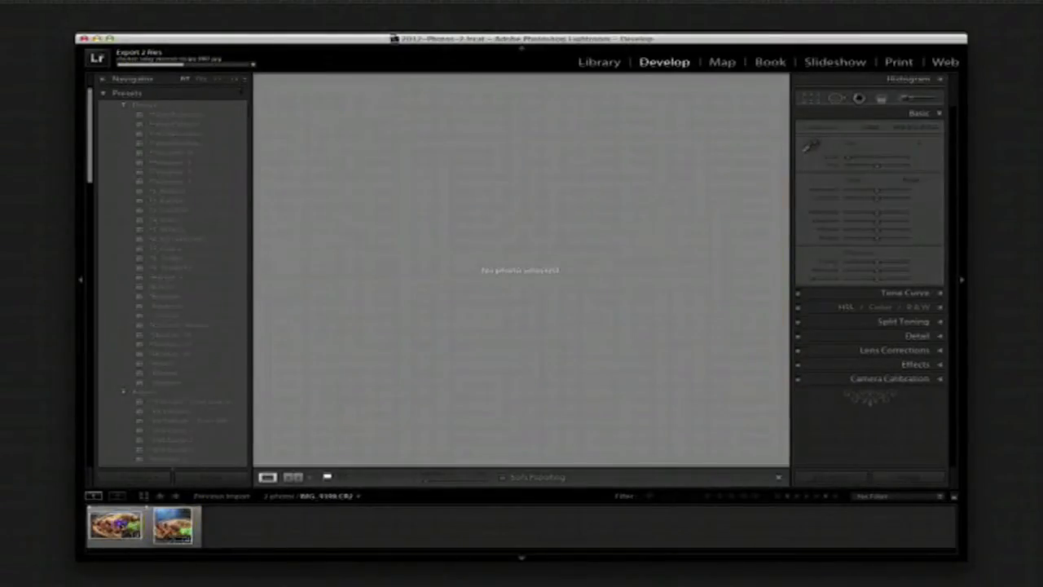
Re-export IMG_9398 alone at 640 pixels wide, appending '-feature' to its custom name
{"action": "left_click", "coordinate": [112, 528]}
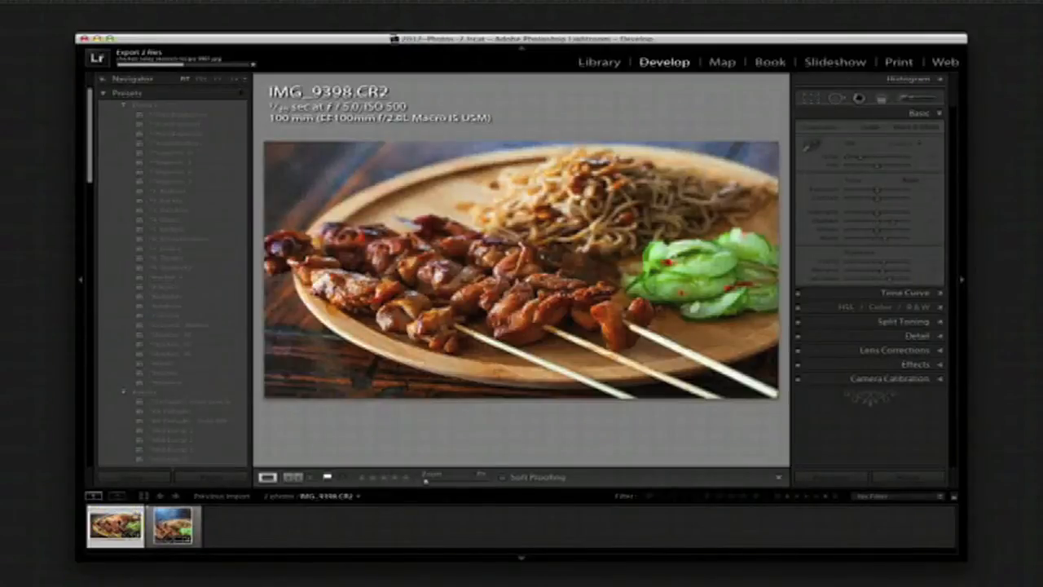
{"action": "right_click", "coordinate": [110, 540]}
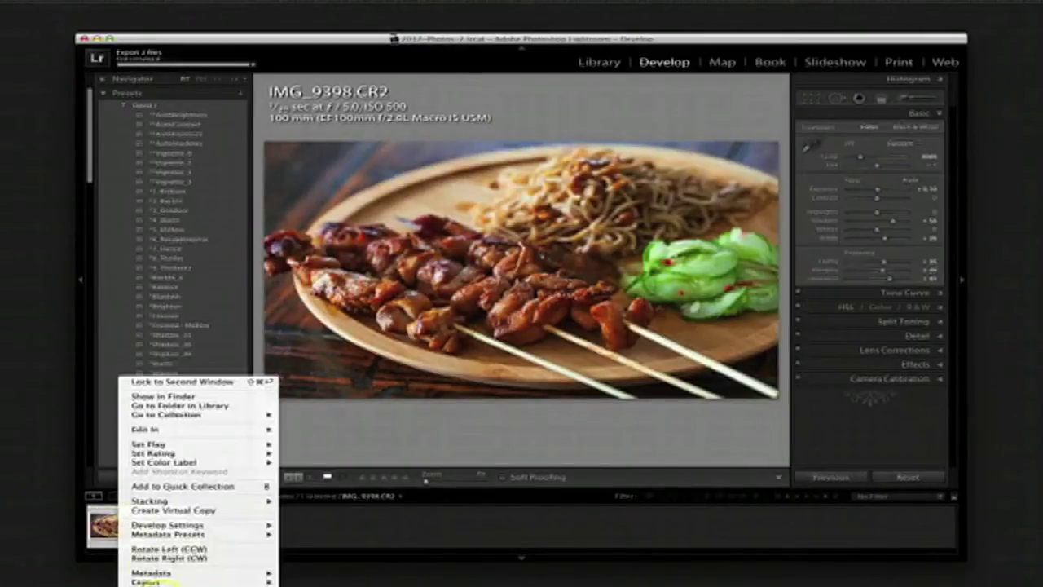
{"action": "left_click", "coordinate": [146, 583]}
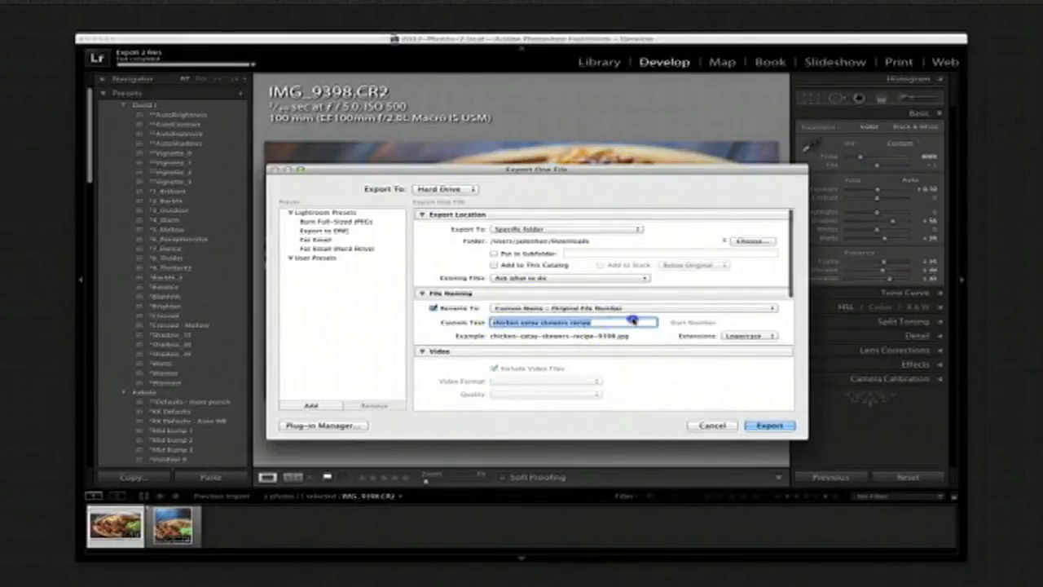
{"action": "type", "text": "-feature"}
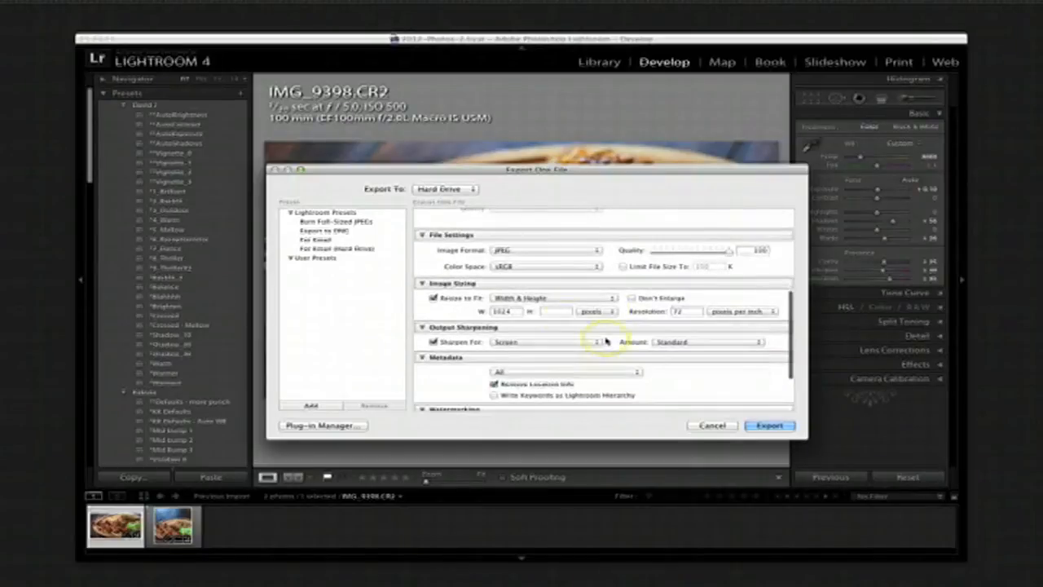
{"action": "left_click", "coordinate": [496, 313]}
{"action": "type", "text": "640"}
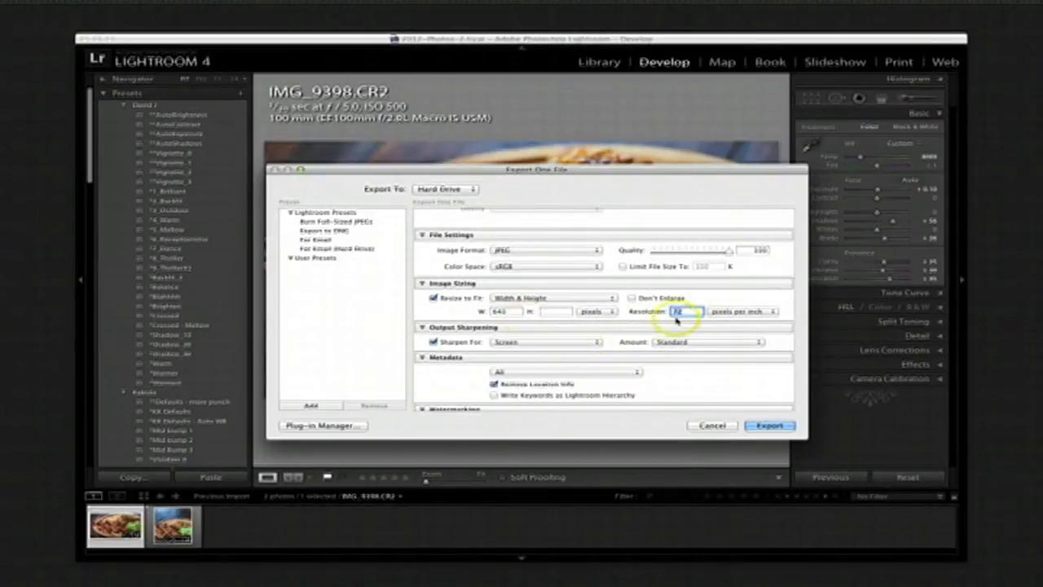
{"action": "left_click", "coordinate": [770, 426]}
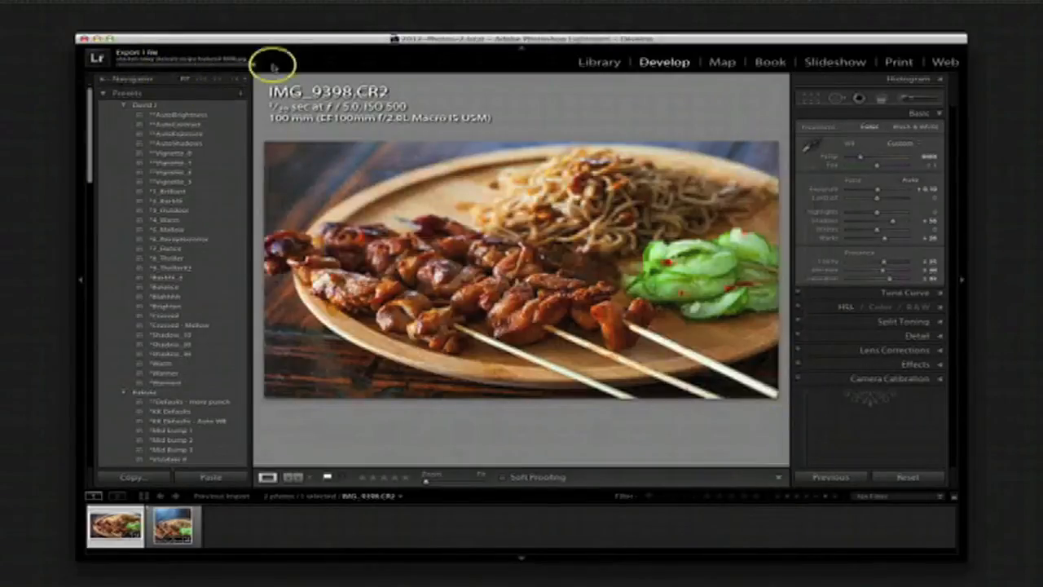
Export IMG_9401 alone as a quality-100, 1024-pixel chicken-satay-skewers-recipe-lg JPEG
{"action": "left_click", "coordinate": [169, 534]}
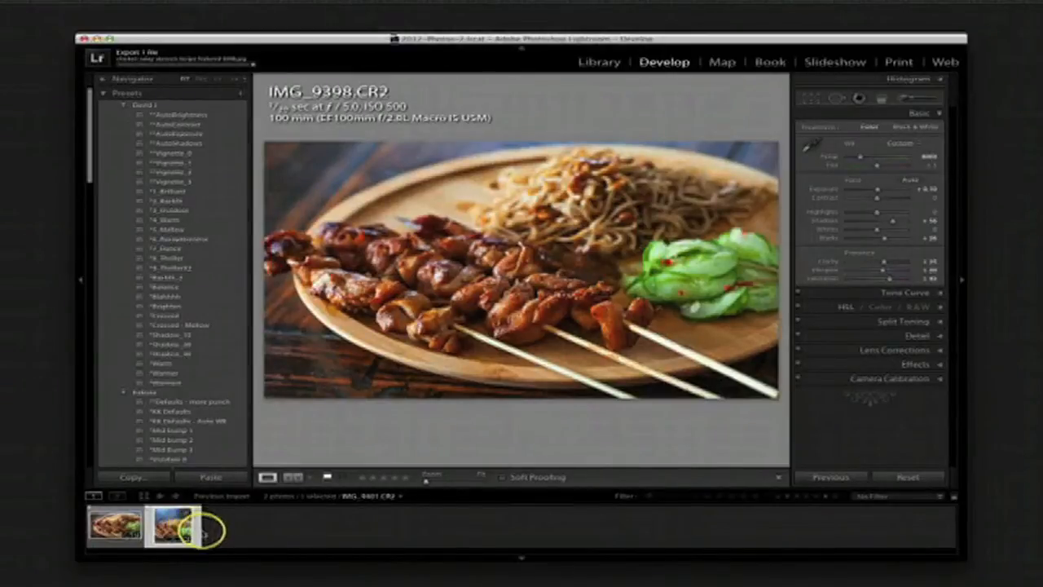
{"action": "right_click", "coordinate": [175, 540]}
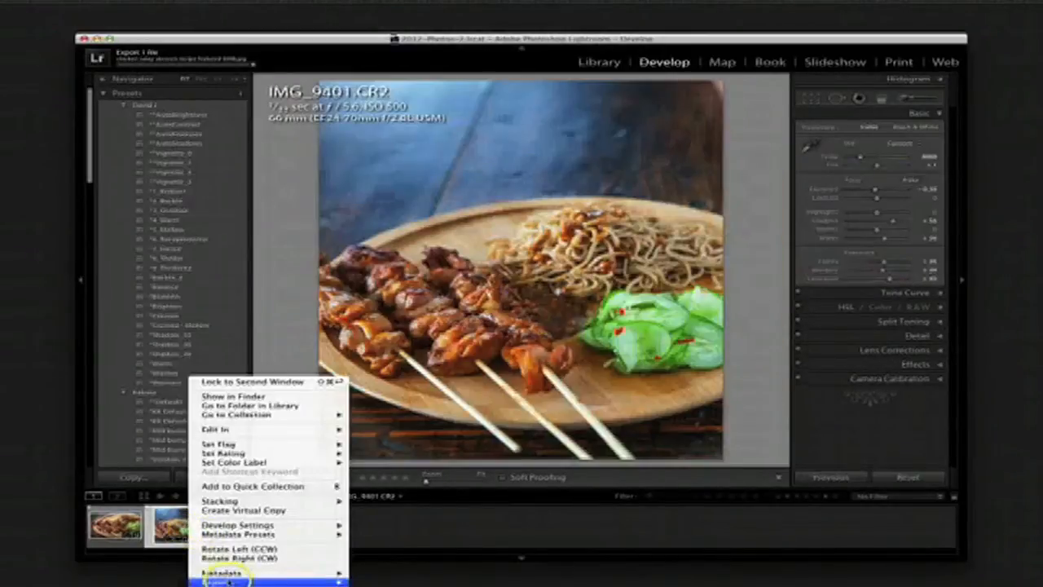
{"action": "left_click", "coordinate": [236, 583]}
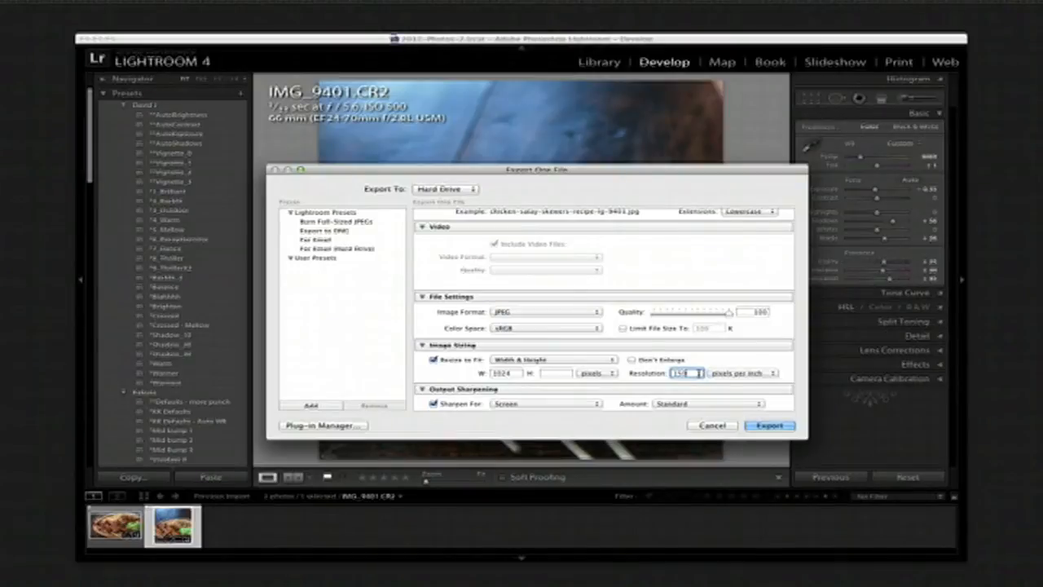
{"action": "left_click", "coordinate": [771, 425]}
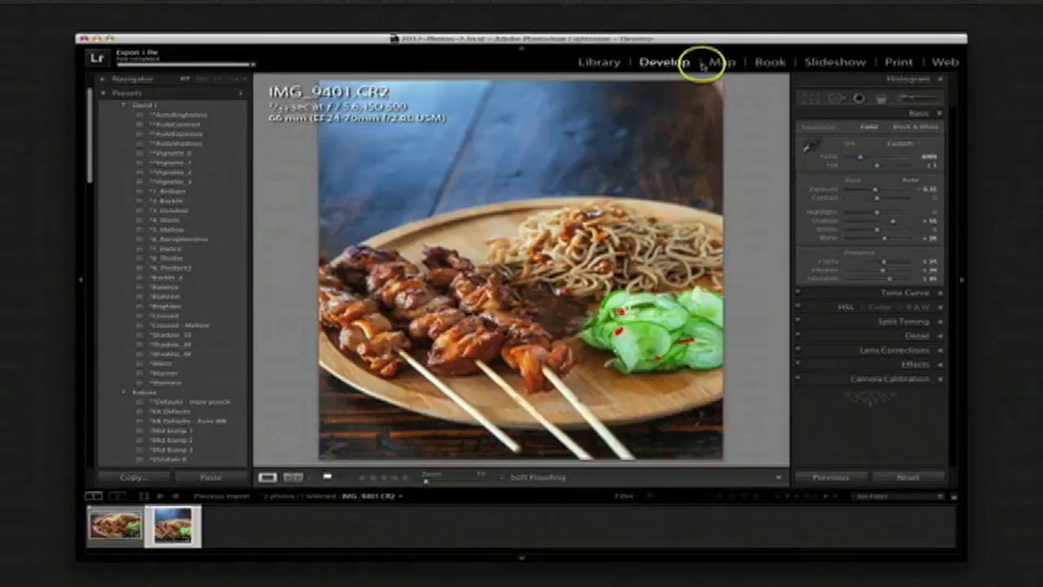
Switch to the Library grid, show All Photographs, and scroll through the catalogue
{"action": "left_click", "coordinate": [599, 61]}
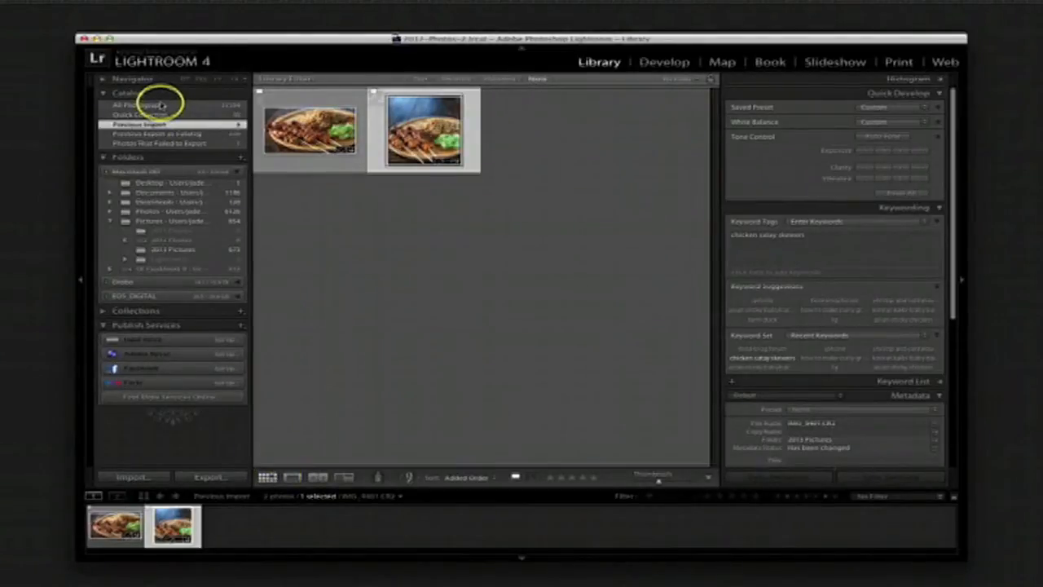
{"action": "left_click", "coordinate": [142, 107]}
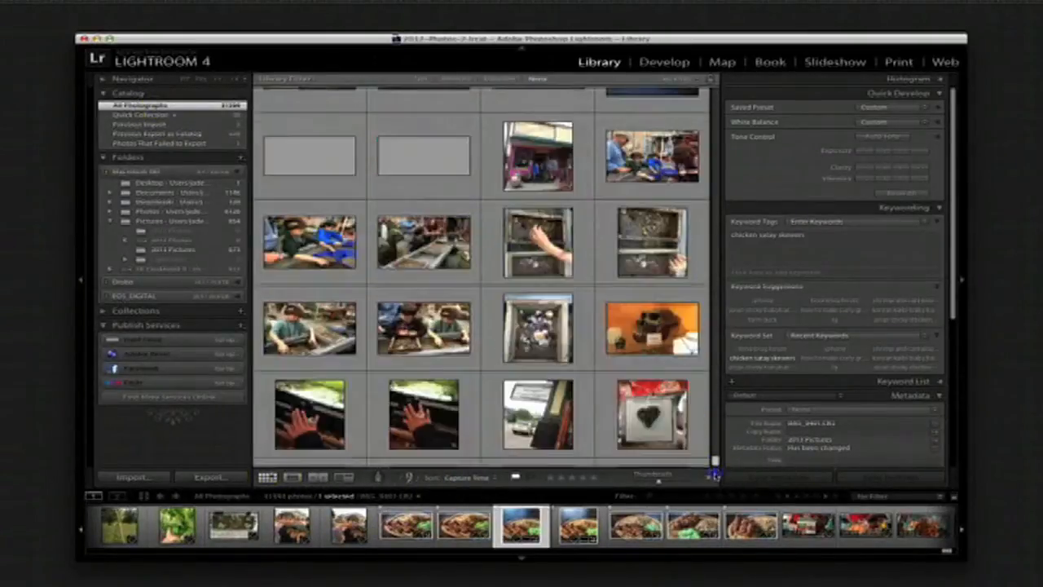
{"action": "scroll", "scroll_direction": "down", "scroll_amount": 3}
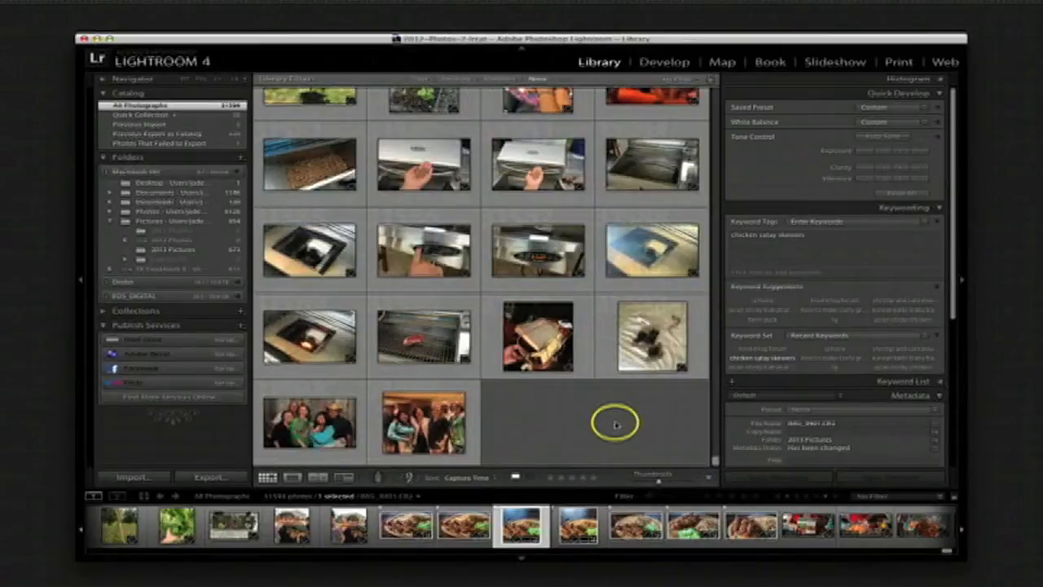
{"action": "scroll", "scroll_direction": "down", "scroll_amount": 3}
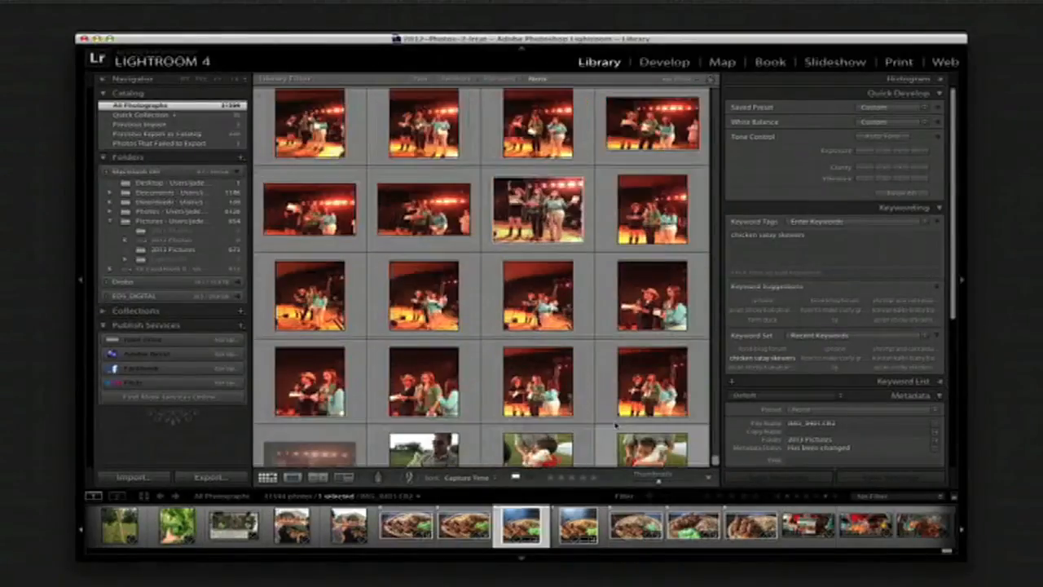
{"action": "scroll", "scroll_direction": "down", "scroll_amount": 3}
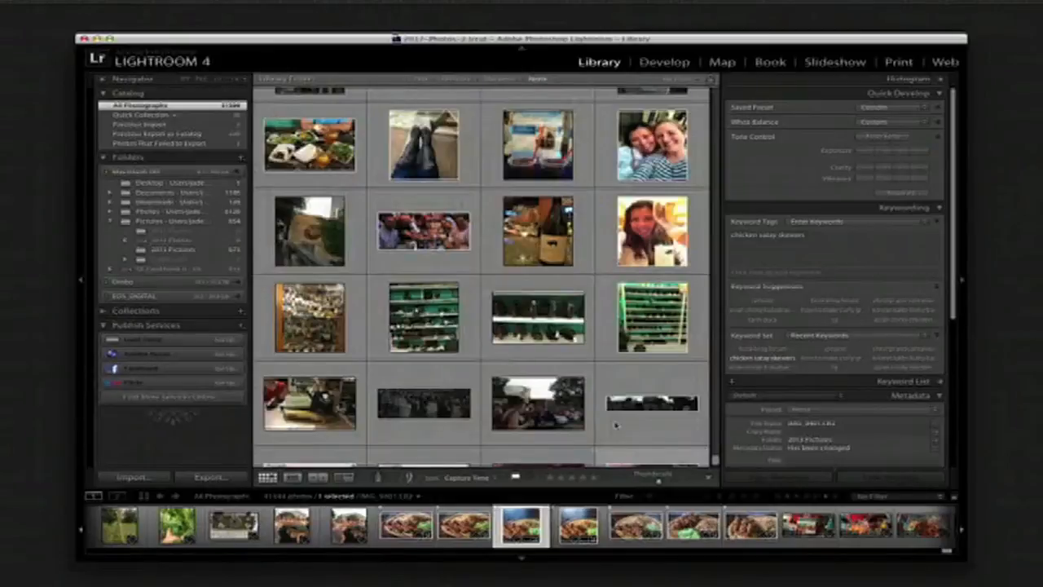
{"action": "scroll", "scroll_direction": "down", "scroll_amount": 3}
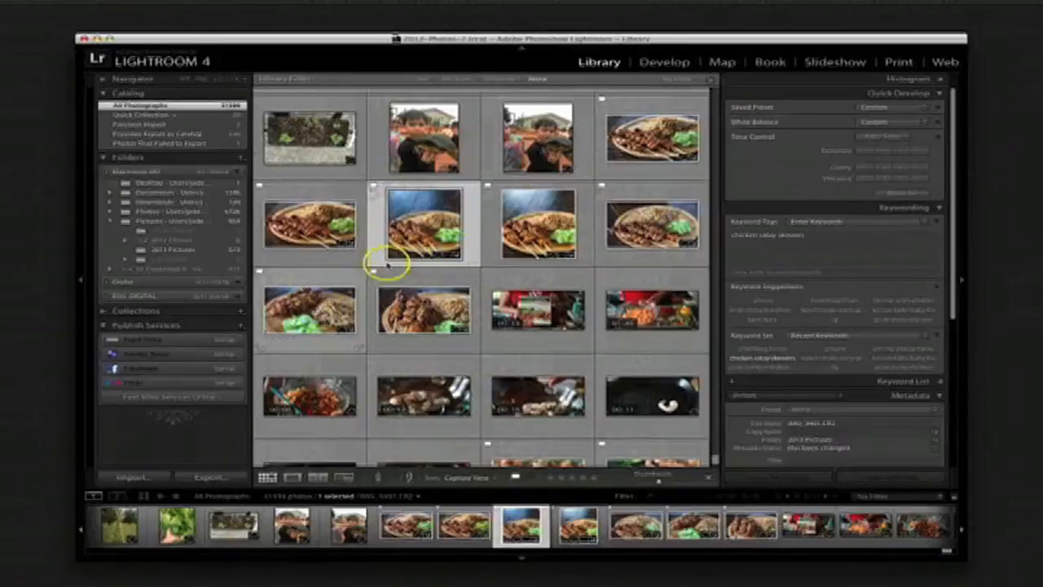
{"action": "mouse_move", "coordinate": [537, 226]}
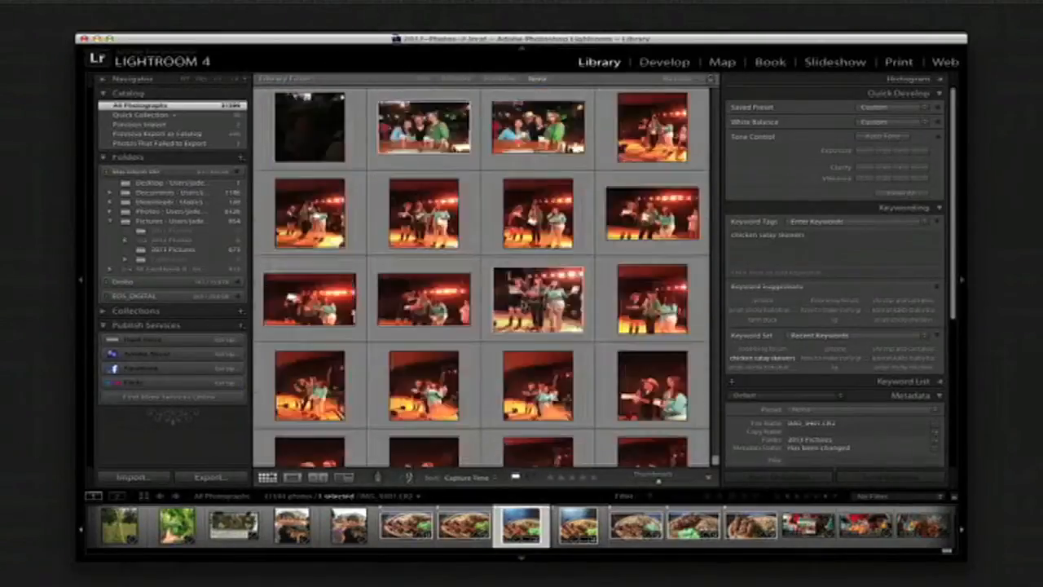
{"action": "scroll", "scroll_direction": "down", "scroll_amount": 3}
{"action": "type", "text": "chicken"}
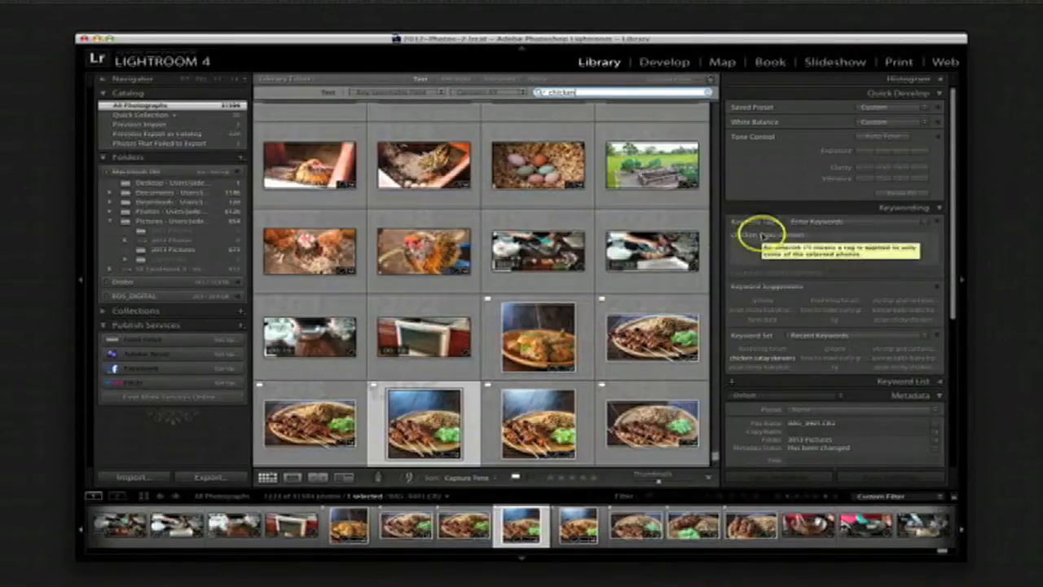
Scroll through the grid of photos matching the 'chicken' search
{"action": "scroll", "scroll_direction": "down", "scroll_amount": 3}
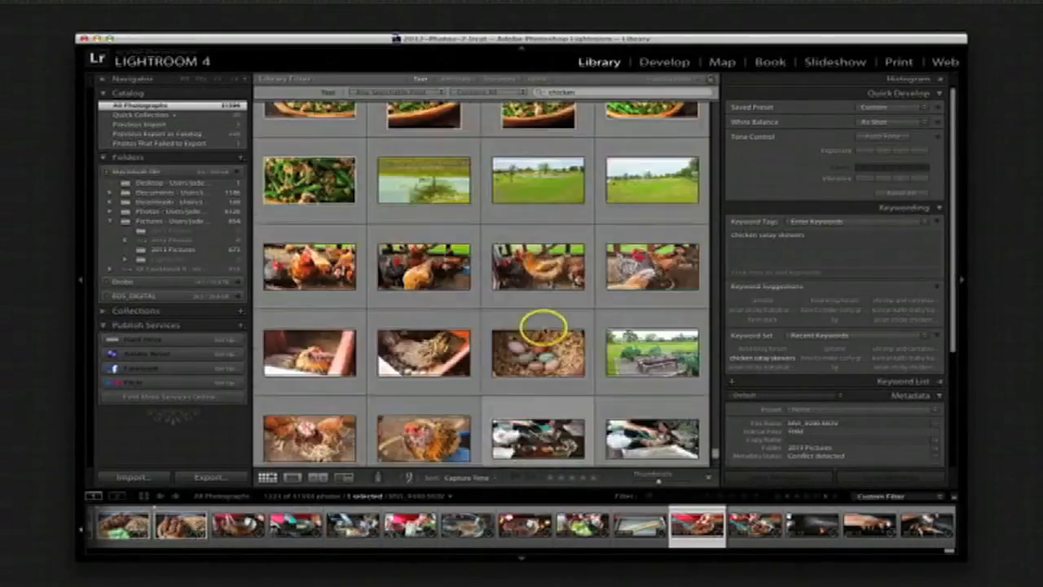
{"action": "scroll", "scroll_direction": "down", "scroll_amount": 3}
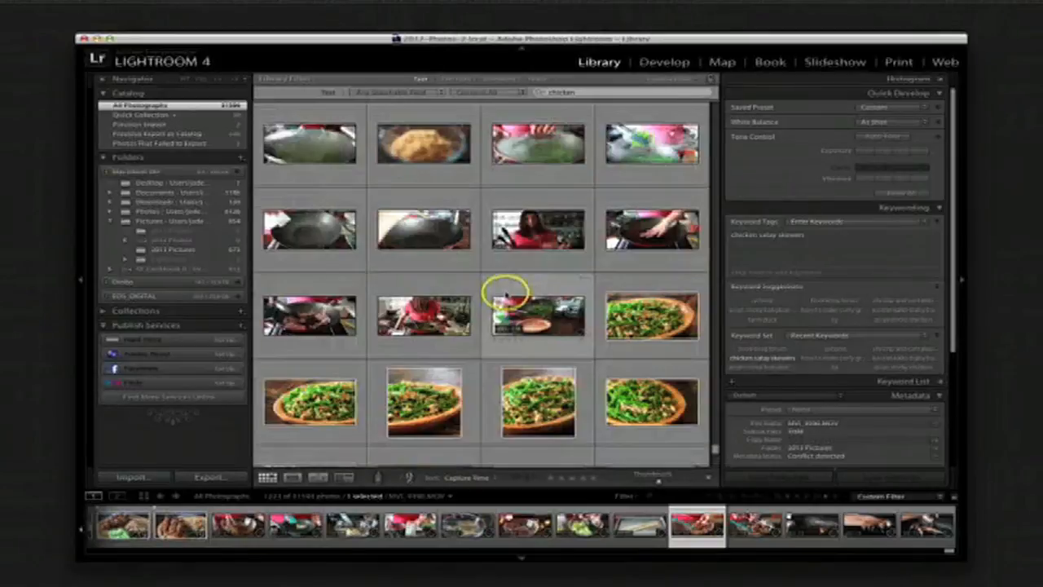
{"action": "scroll", "scroll_direction": "down", "scroll_amount": 3}
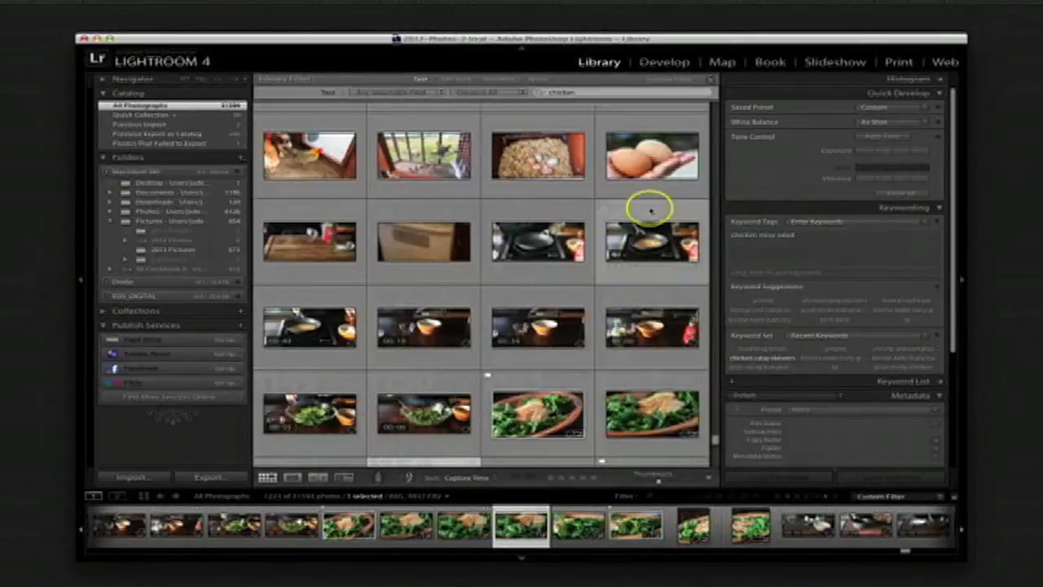
{"action": "scroll", "scroll_direction": "down", "scroll_amount": 3}
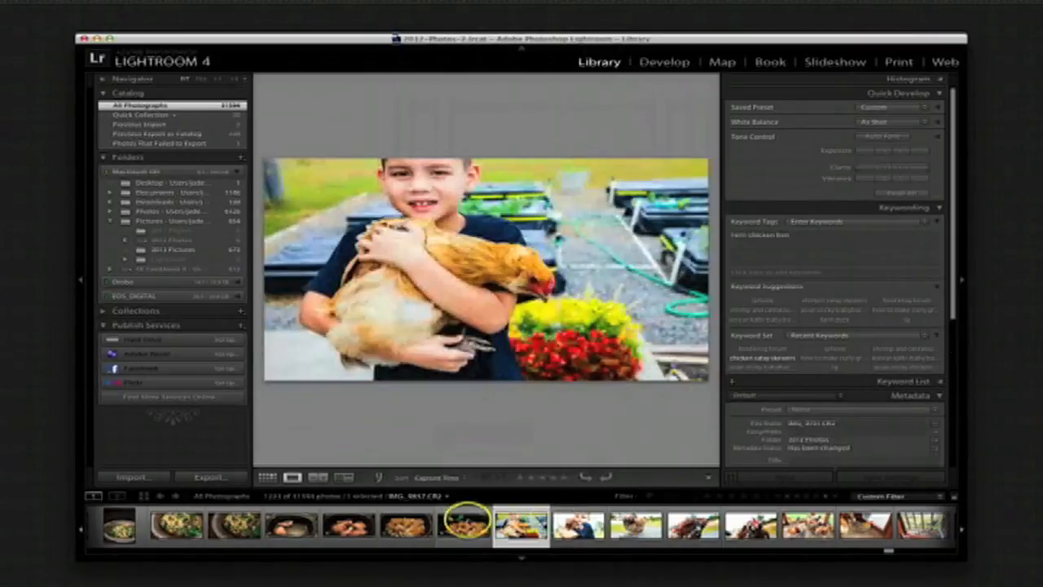
View two chicken results in Loupe, including pineapple chicken fried rice, then scroll the Grid
{"action": "left_click", "coordinate": [459, 538]}
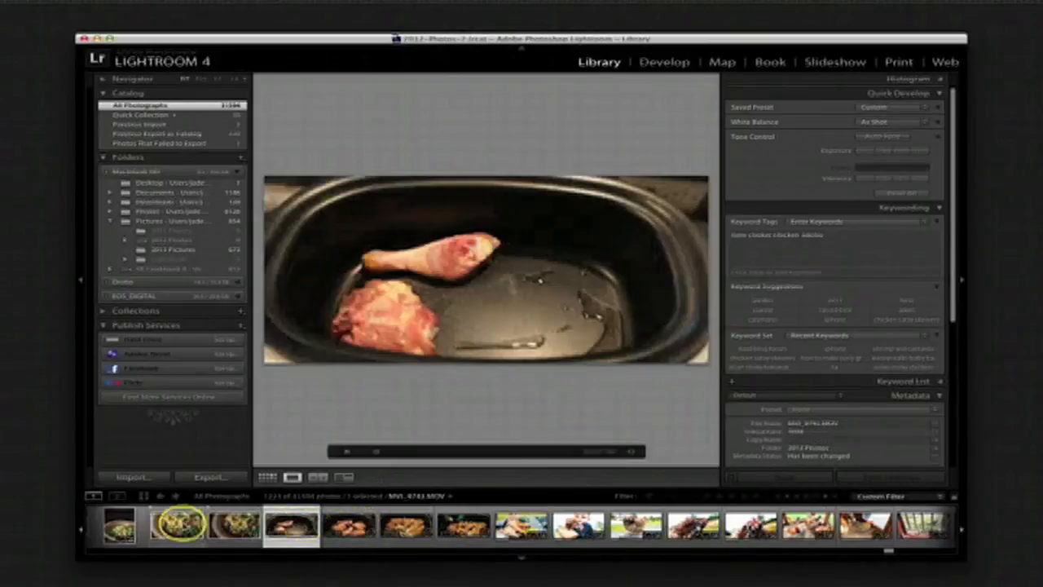
{"action": "left_click", "coordinate": [176, 542]}
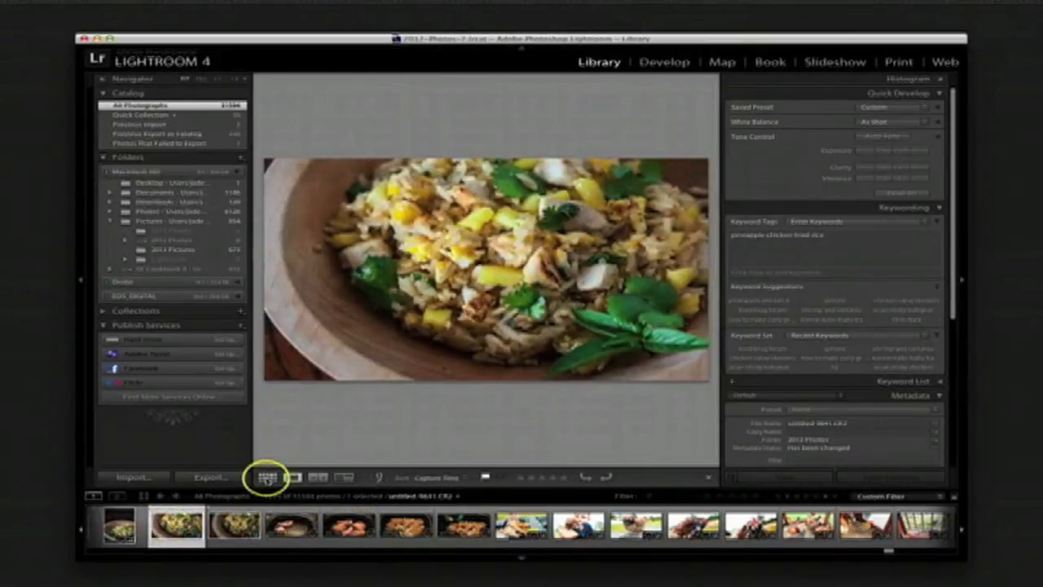
{"action": "left_click", "coordinate": [264, 476]}
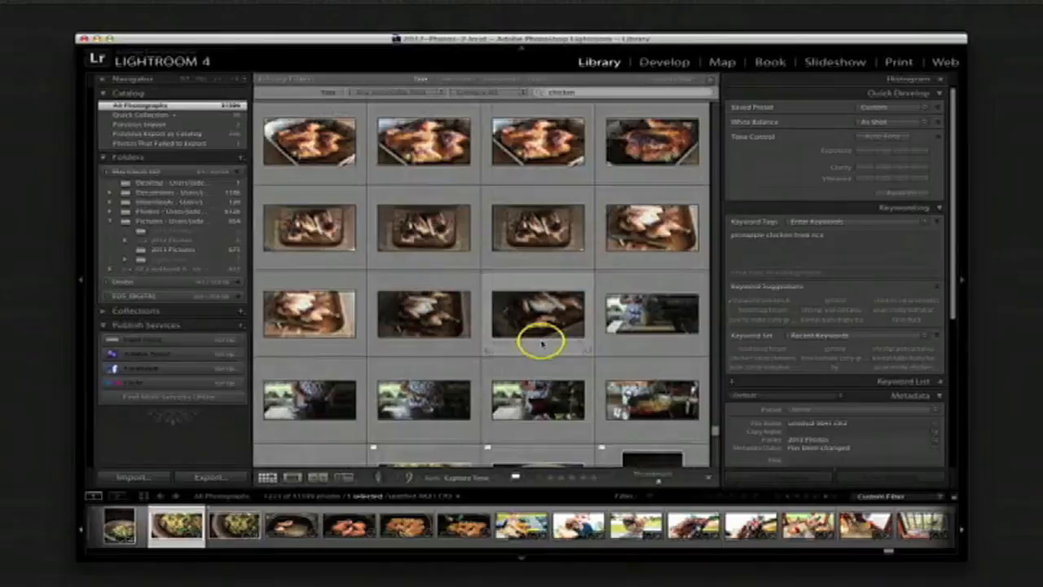
{"action": "scroll", "scroll_direction": "down", "scroll_amount": 3}
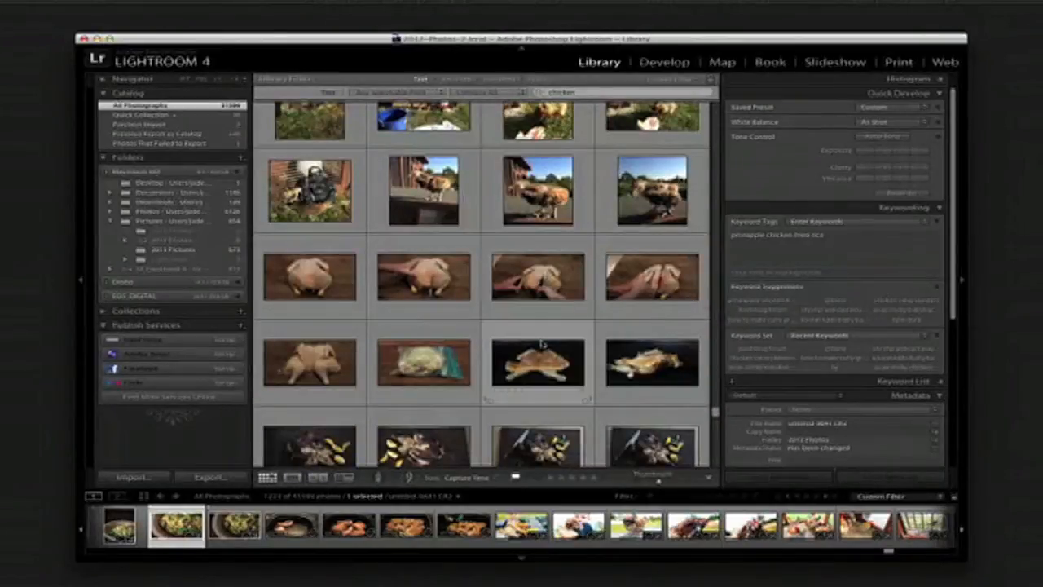
{"action": "scroll", "scroll_direction": "down", "scroll_amount": 3}
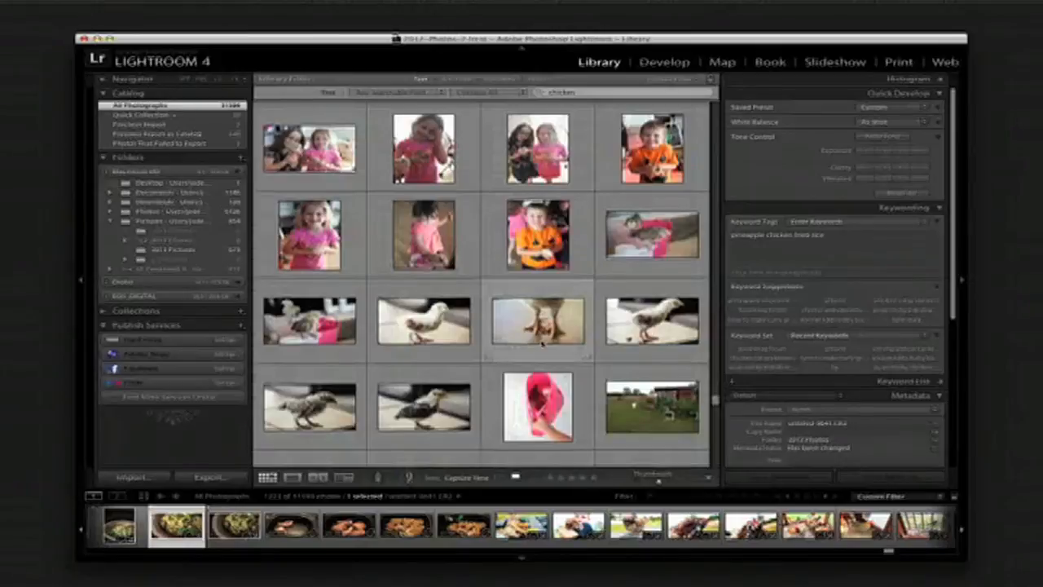
{"action": "scroll", "scroll_direction": "down", "scroll_amount": 3}
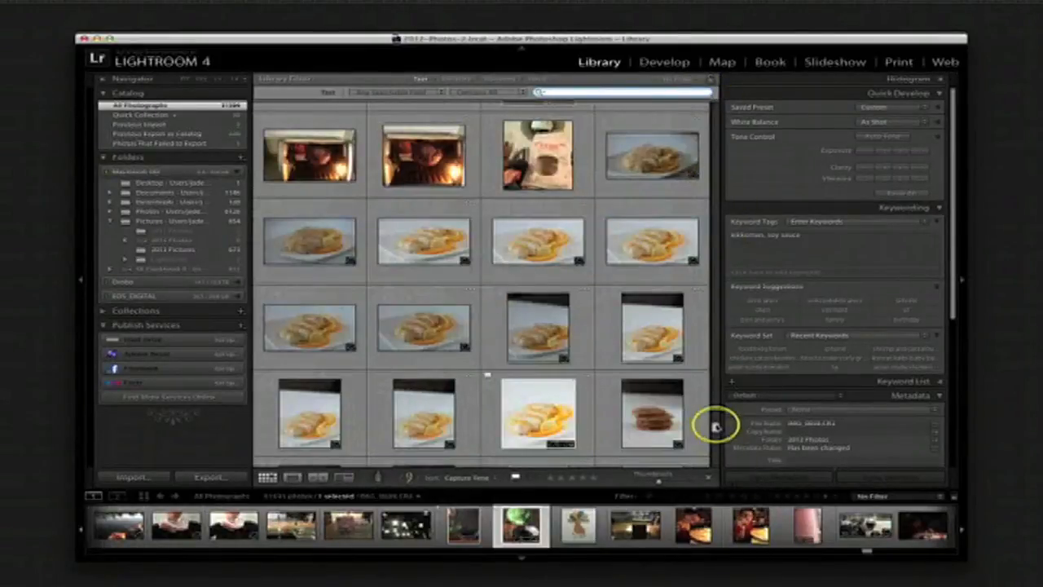
Scroll the unfiltered catalogue grid down to its final photos
{"action": "scroll", "scroll_direction": "down", "scroll_amount": 3}
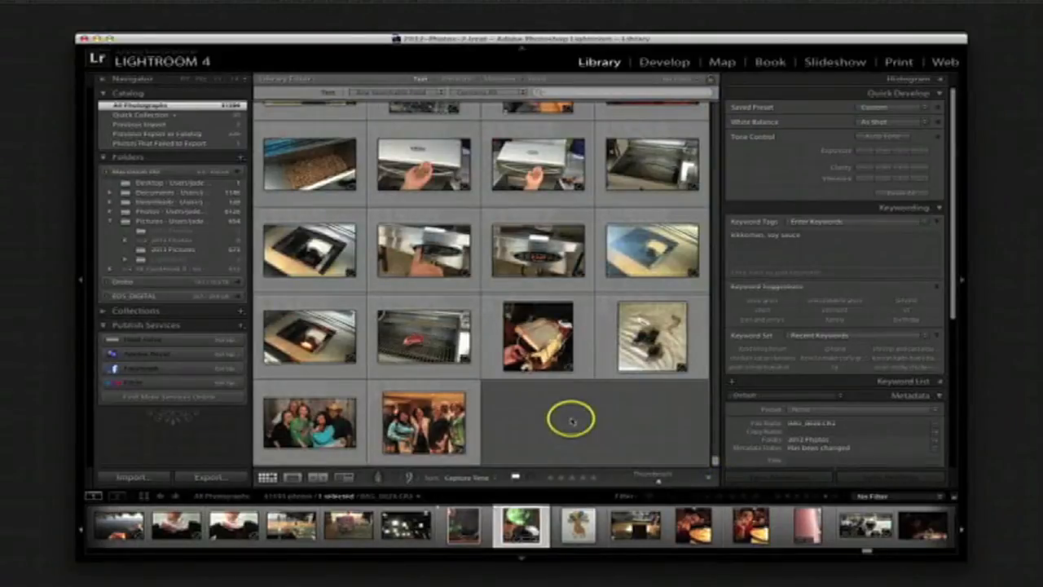
{"action": "mouse_move", "coordinate": [583, 416]}
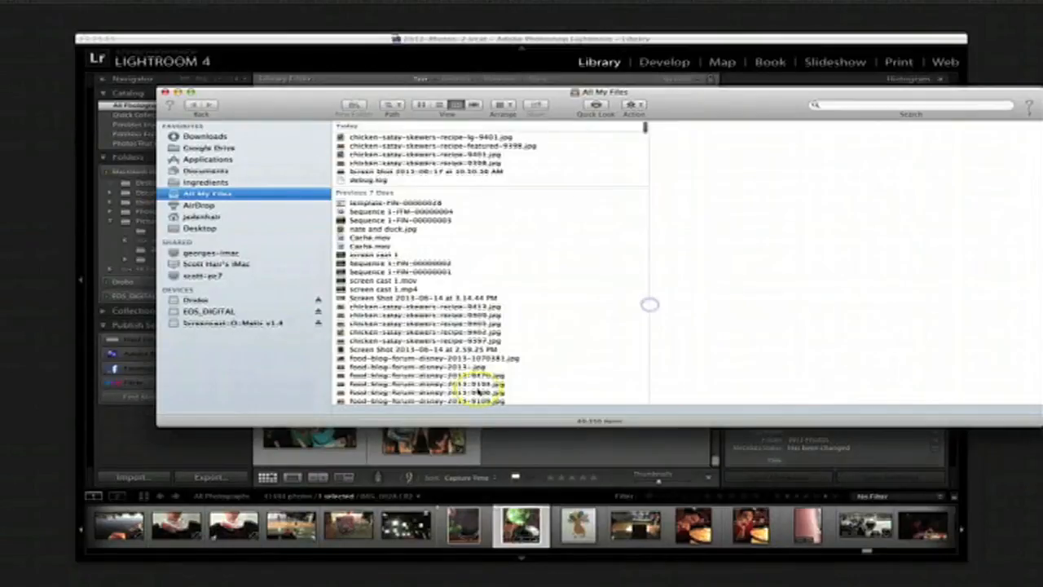
Preview each exported satay JPEG in Finder: 9401, 9401 large, 9398, 9398 feature
{"action": "left_click", "coordinate": [415, 136]}
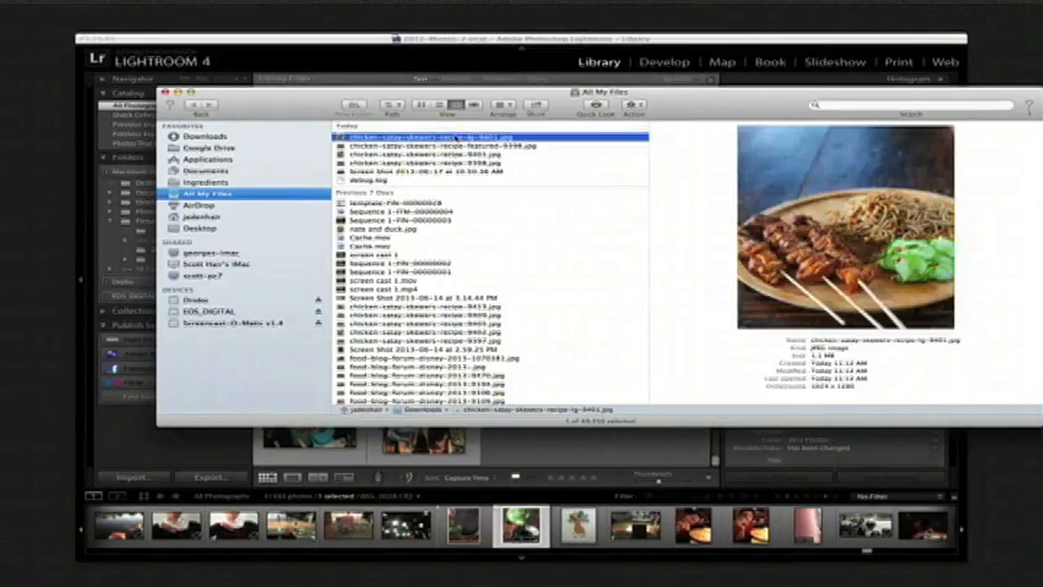
{"action": "left_click", "coordinate": [440, 145]}
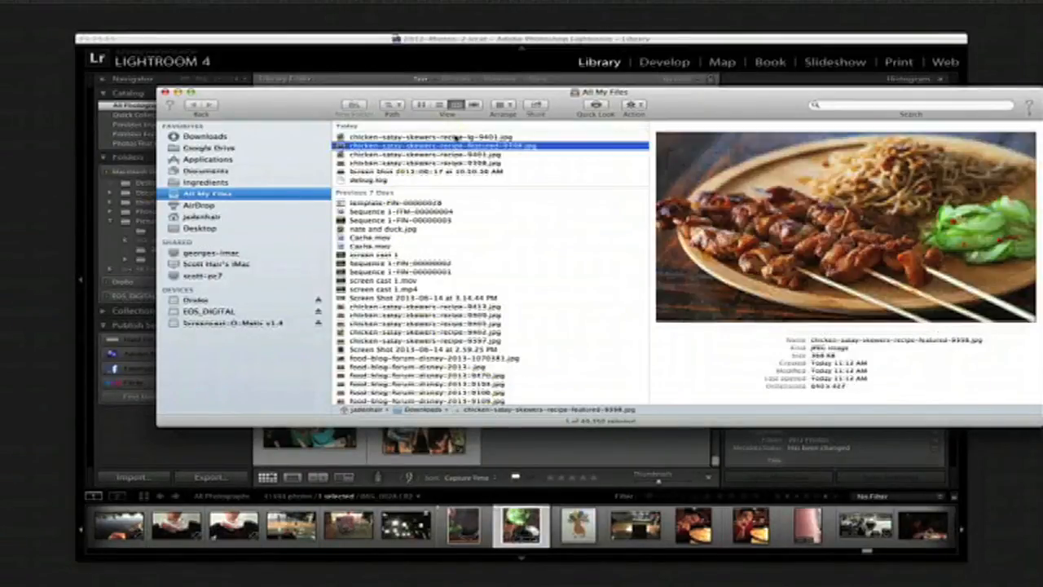
{"action": "left_click", "coordinate": [411, 155]}
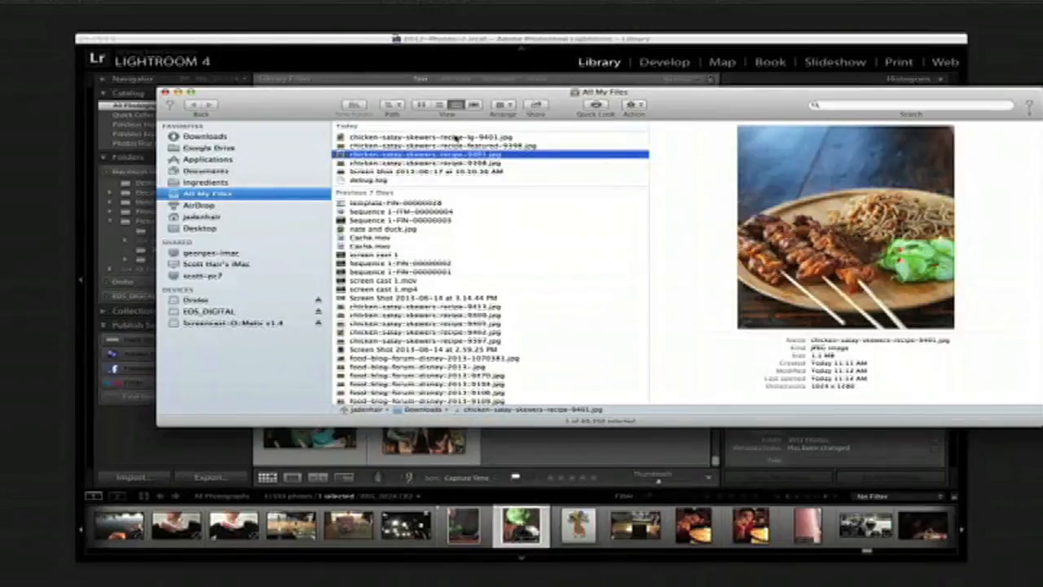
{"action": "left_click", "coordinate": [416, 162]}
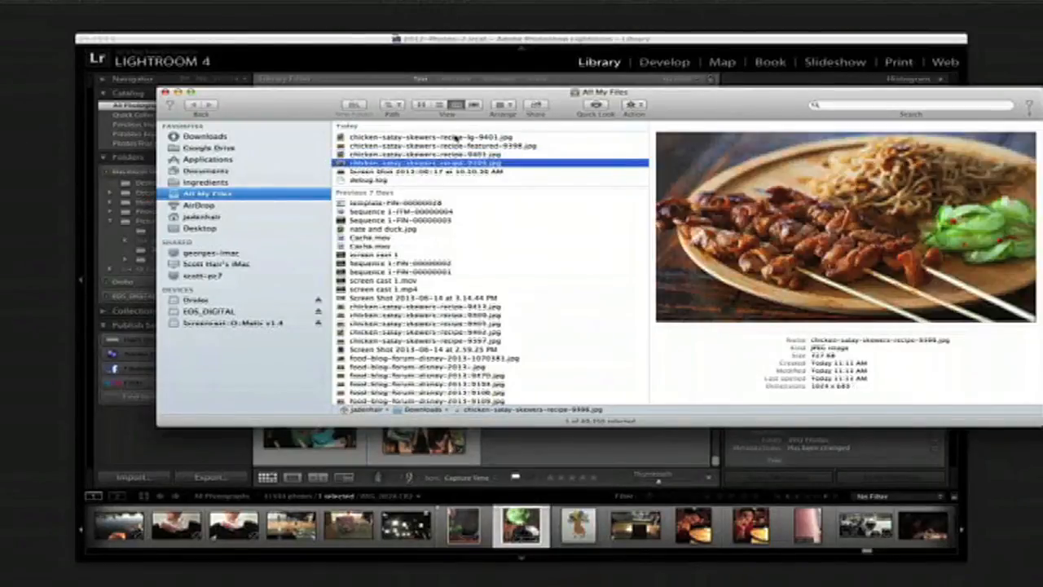
{"action": "left_click", "coordinate": [441, 146]}
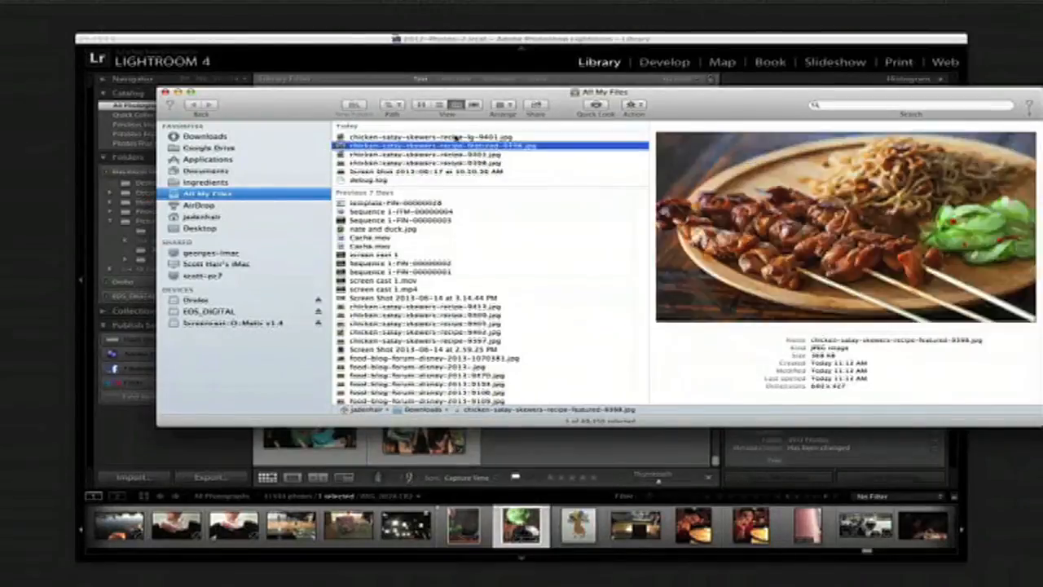
{"action": "left_click", "coordinate": [432, 136]}
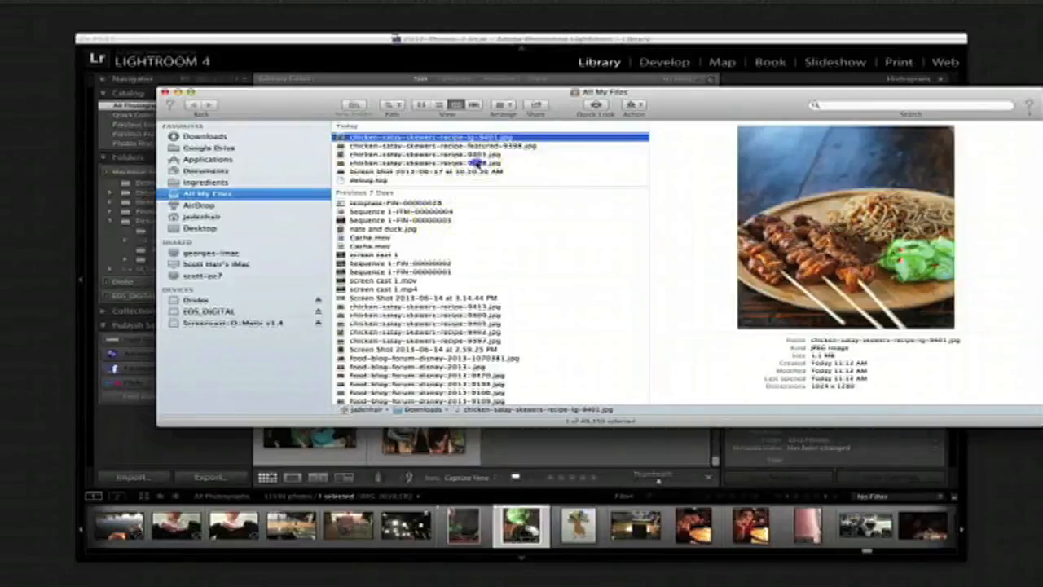
{"action": "left_click", "coordinate": [424, 170]}
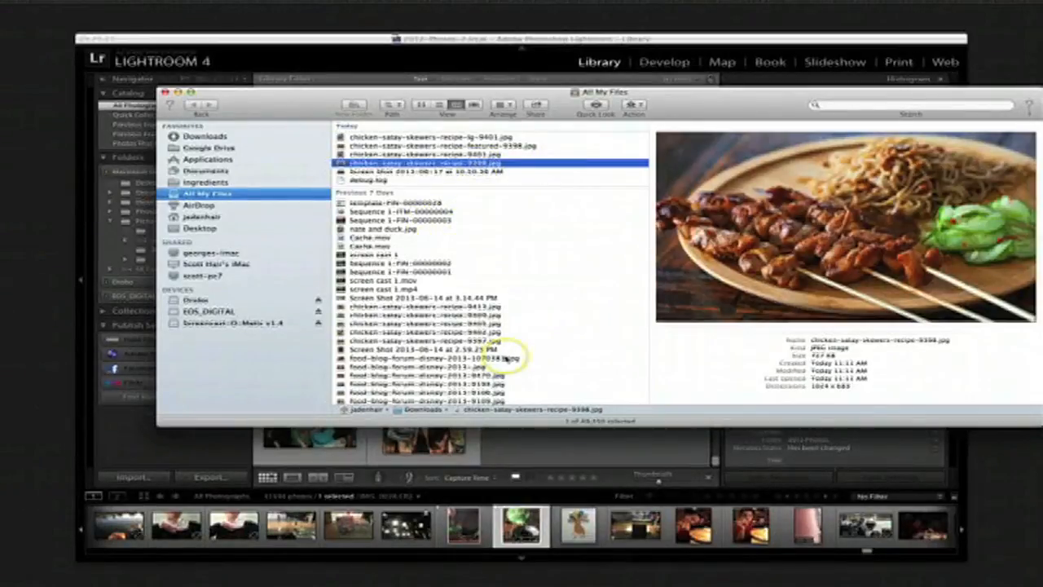